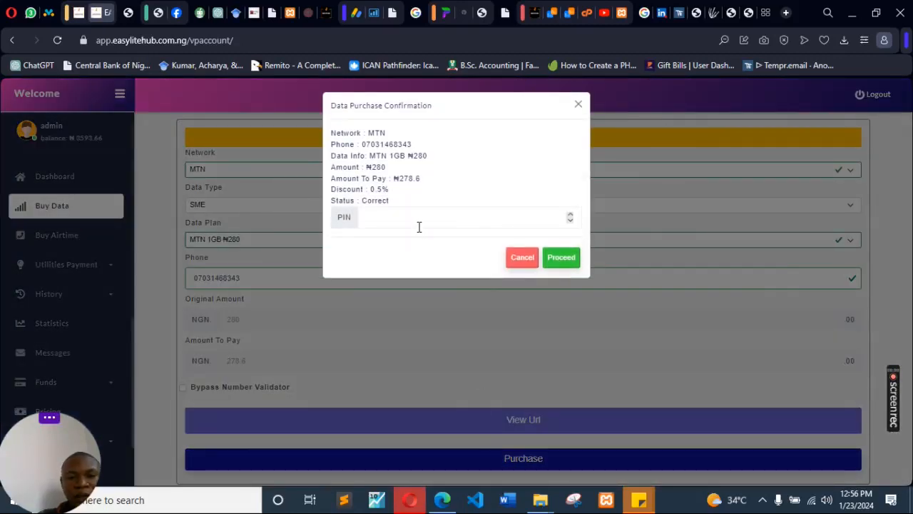
- Submit the data purchase with PIN 1111 and acknowledge the logged-out alert
{"action": "type", "text": "1111"}
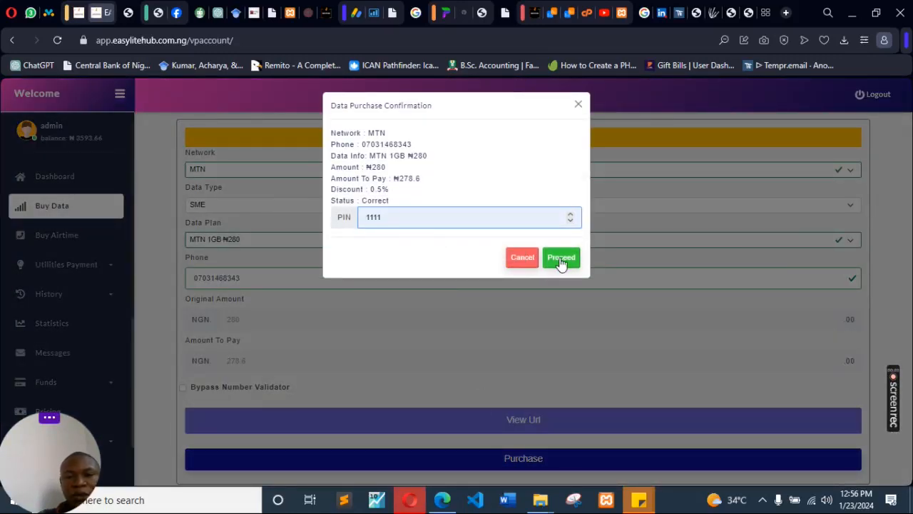
{"action": "left_click", "coordinate": [561, 257]}
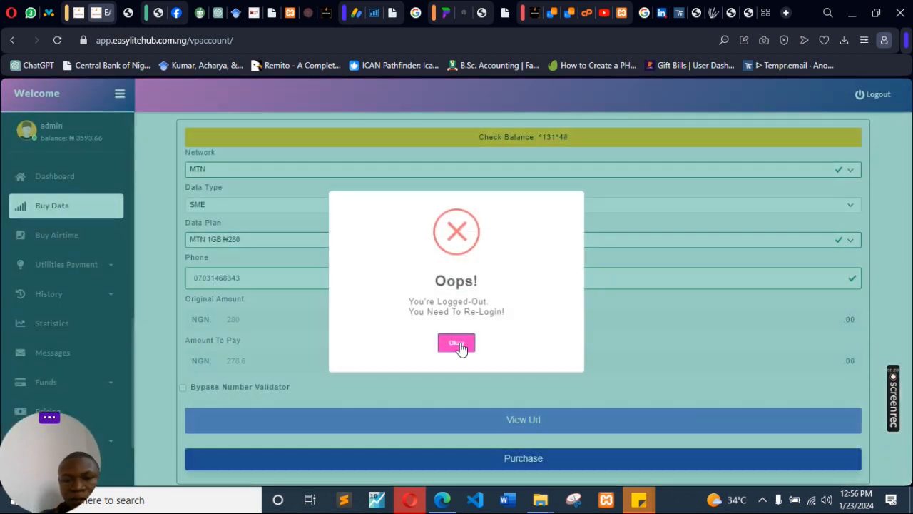
{"action": "left_click", "coordinate": [456, 343]}
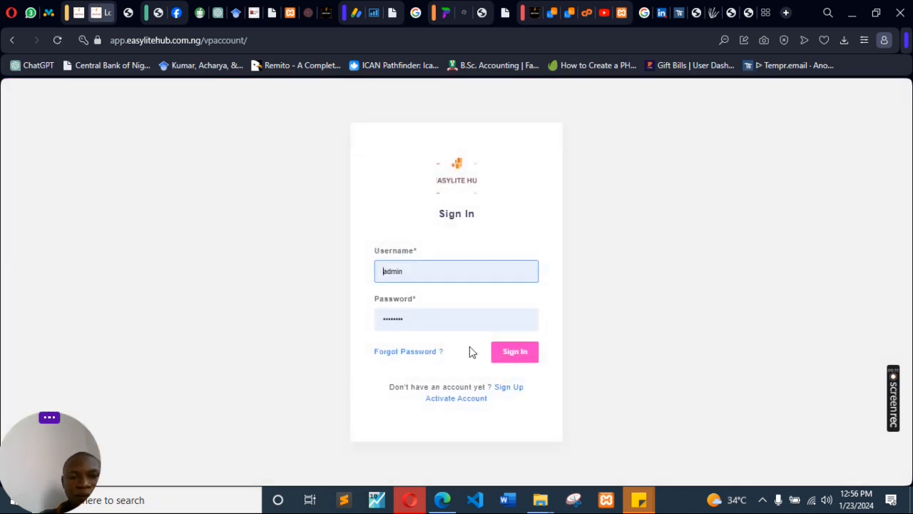
- Sign back in, pass the welcome message and return to the Buy Data form
{"action": "left_click", "coordinate": [514, 351]}
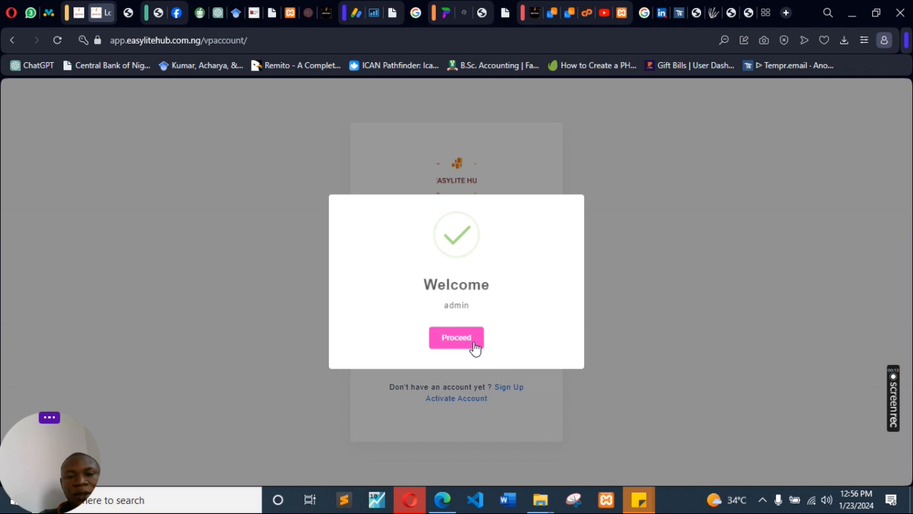
{"action": "left_click", "coordinate": [456, 336]}
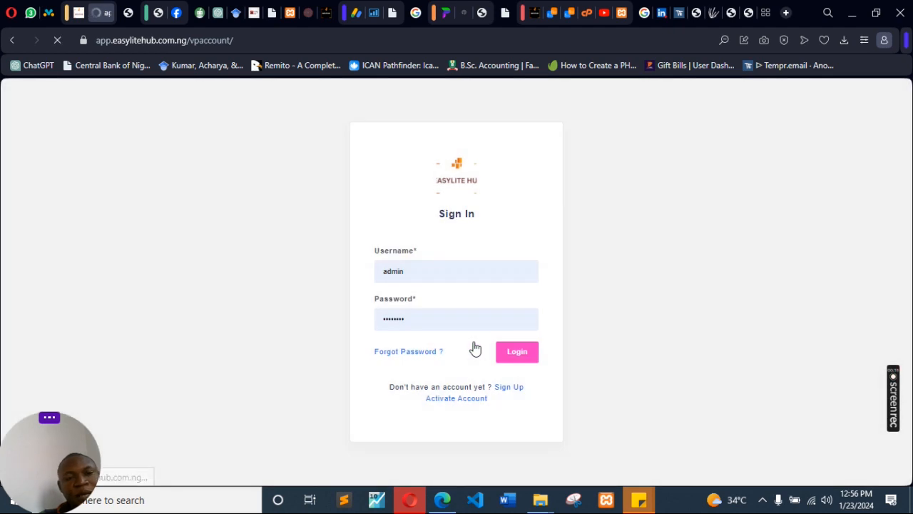
{"action": "left_click", "coordinate": [516, 351]}
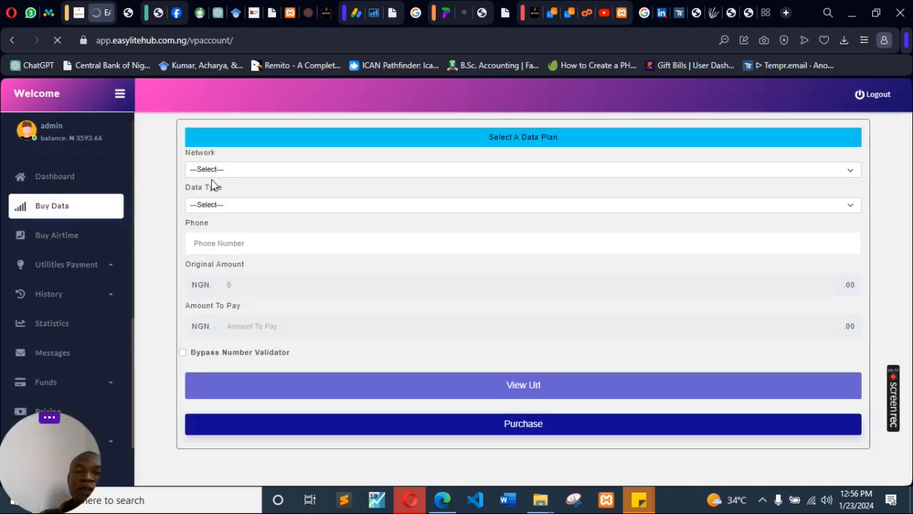
- Buy the MTN 1GB ₦280 SME data plan with the PIN and dismiss the success message
{"action": "left_click", "coordinate": [523, 205]}
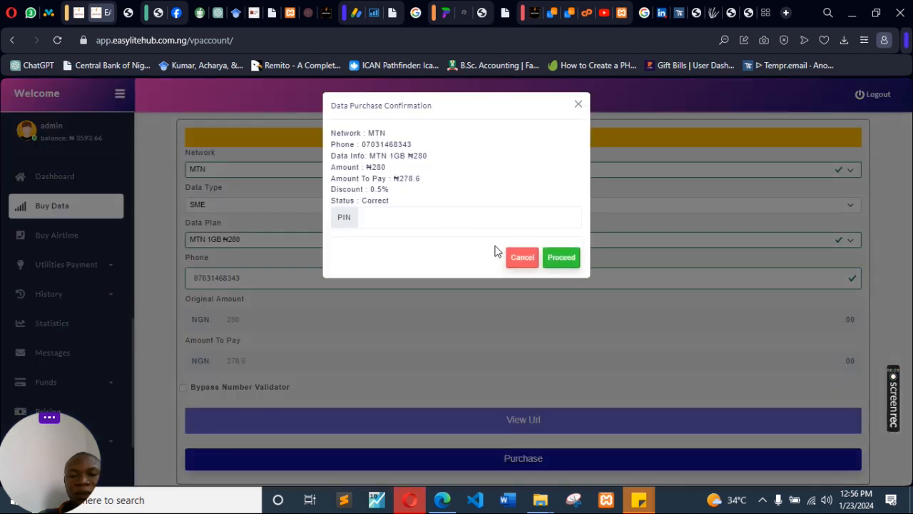
{"action": "left_click", "coordinate": [560, 258]}
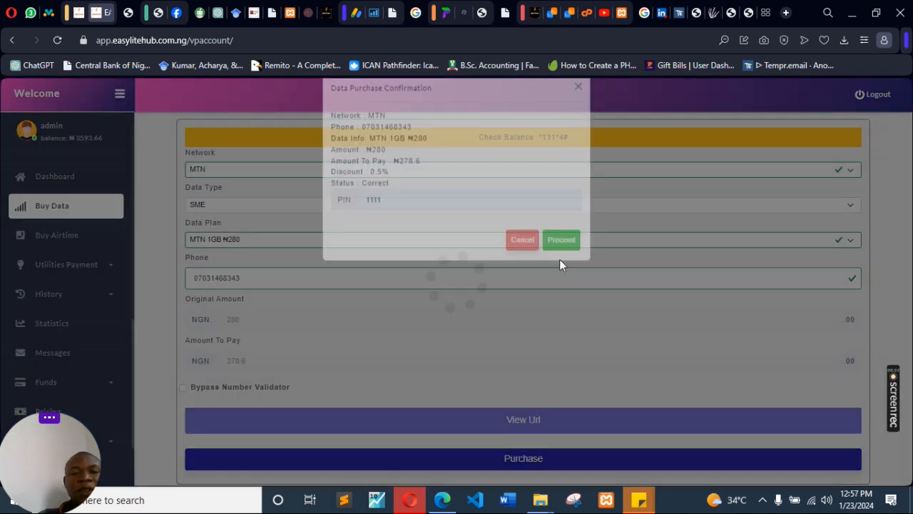
{"action": "left_click", "coordinate": [561, 239]}
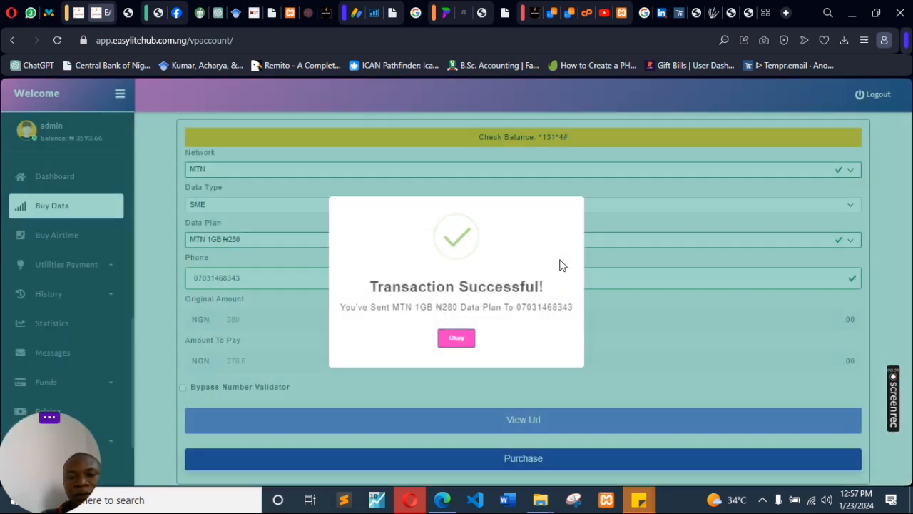
{"action": "left_click", "coordinate": [456, 337]}
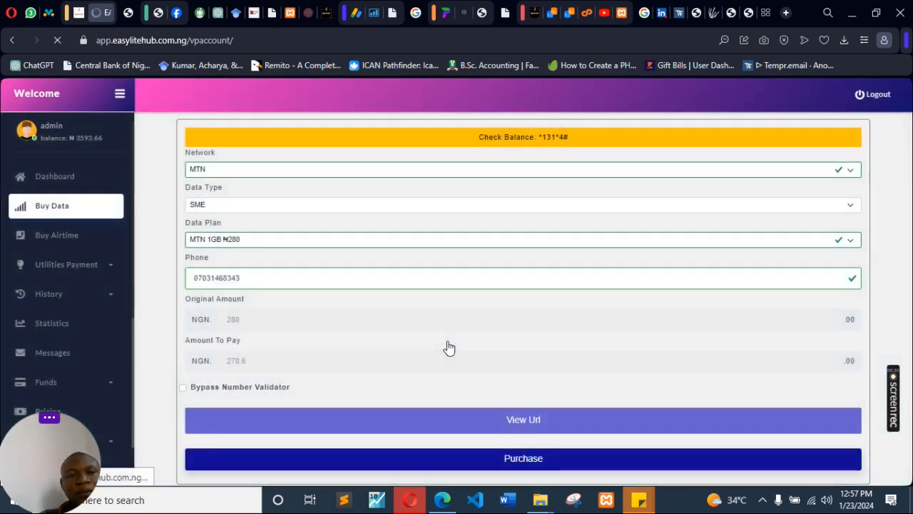
{"action": "left_click", "coordinate": [523, 458]}
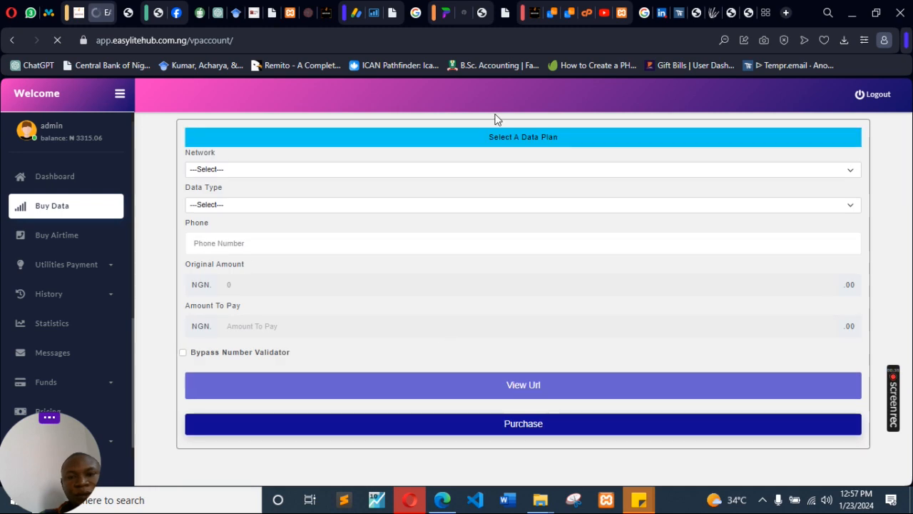
{"action": "mouse_move", "coordinate": [371, 155]}
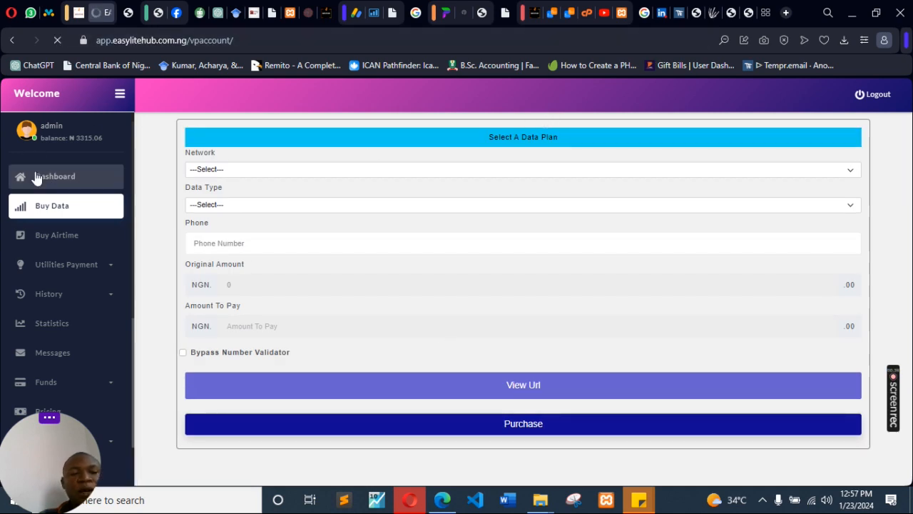
- Open the dashboard, dismiss the weekly notification and bring up Sticky Notes
{"action": "left_click", "coordinate": [53, 176]}
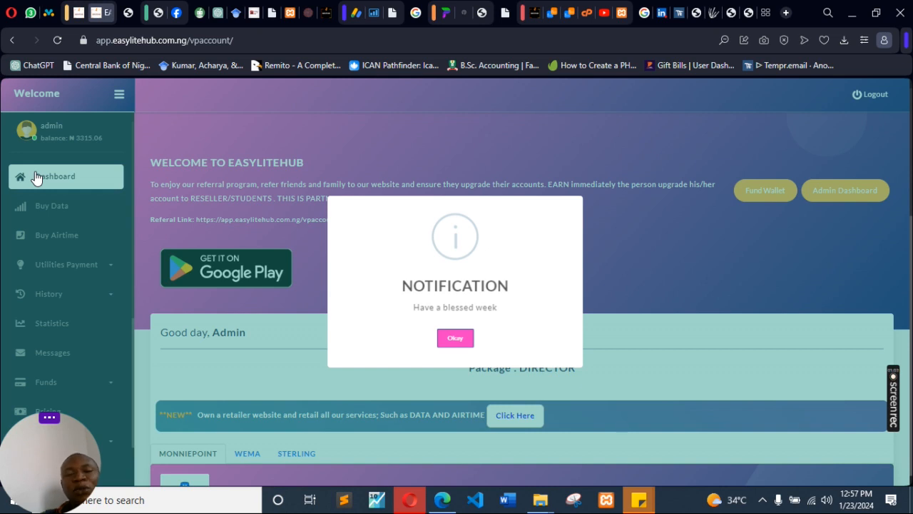
{"action": "left_click", "coordinate": [455, 338]}
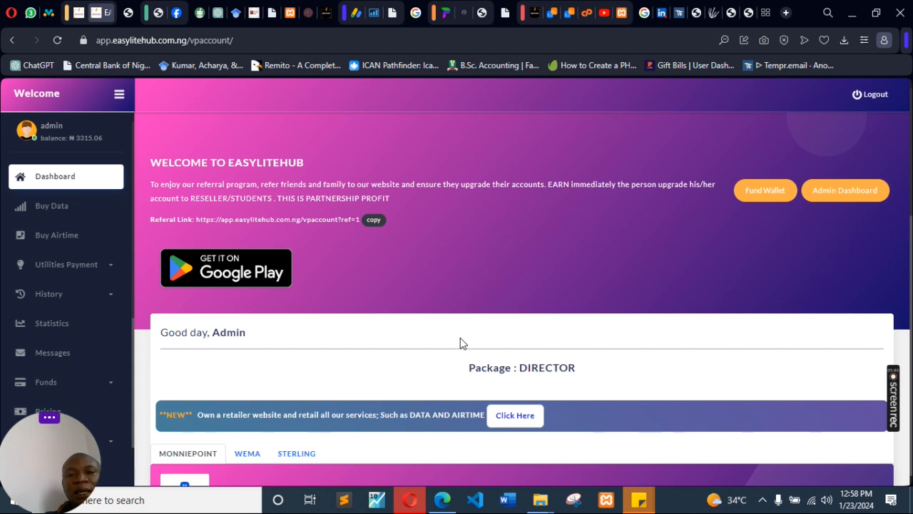
{"action": "mouse_move", "coordinate": [510, 88]}
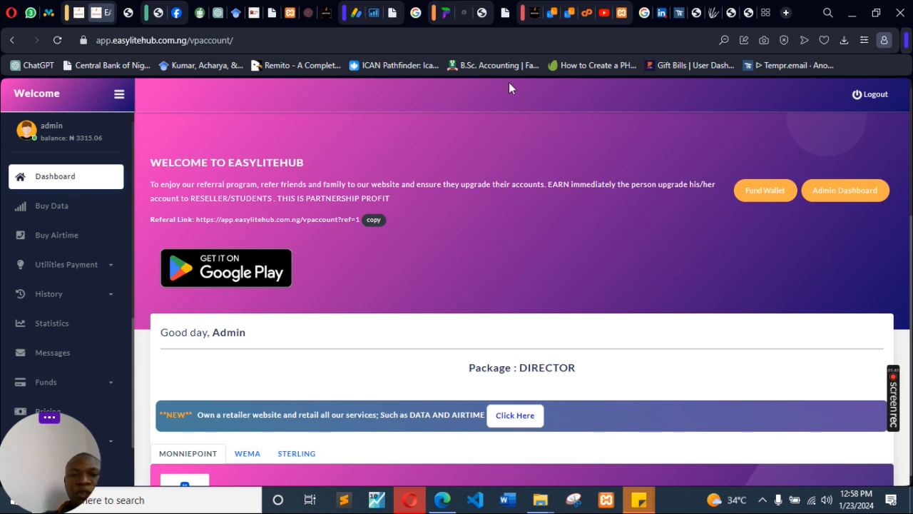
{"action": "mouse_move", "coordinate": [574, 144]}
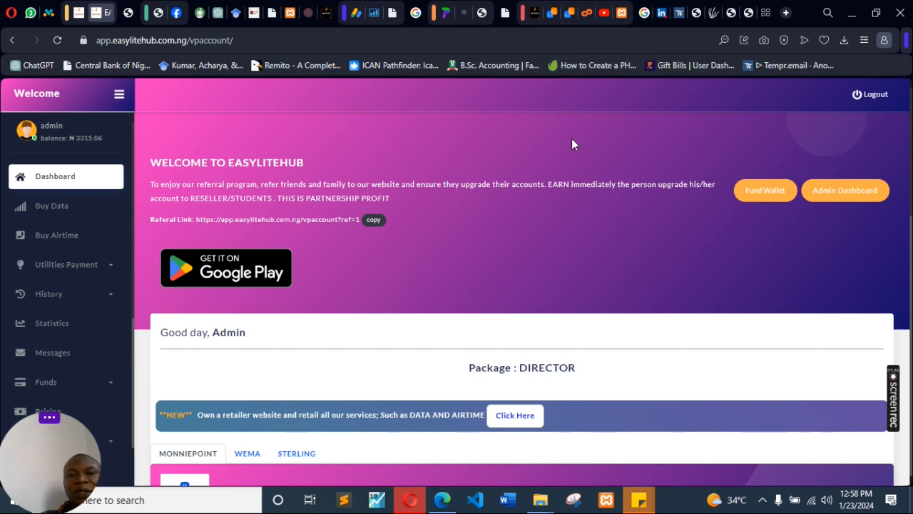
{"action": "left_click", "coordinate": [638, 499]}
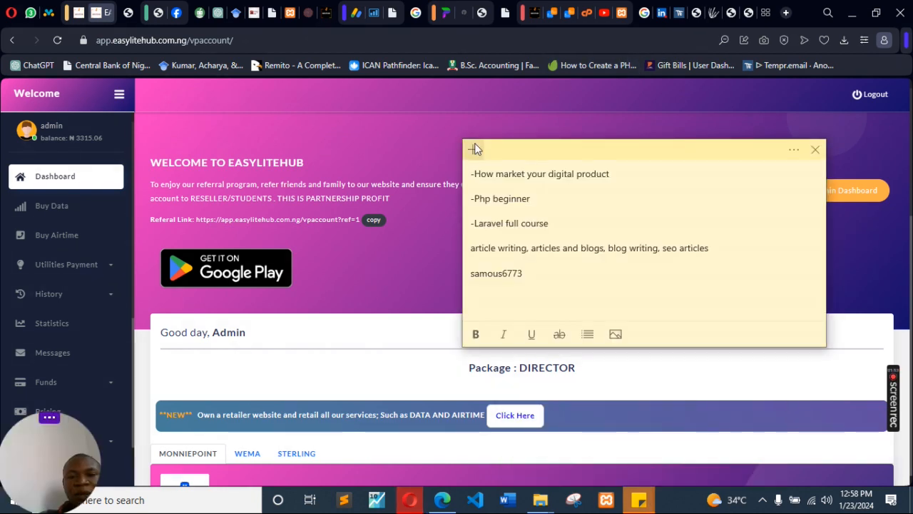
- Create a note listing DOMAIN NAME, HOSTING ACCOUNT and SCRIPT- PAYGURU
{"action": "left_click", "coordinate": [475, 149]}
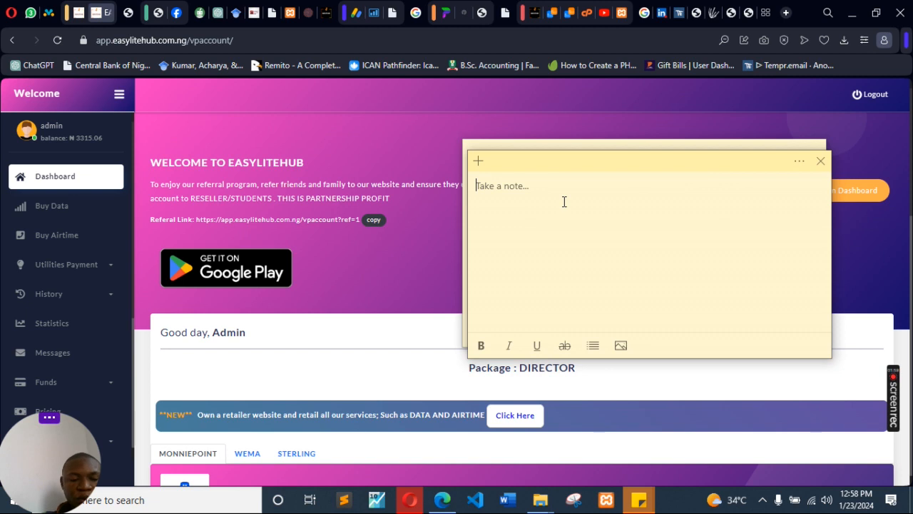
{"action": "type", "text": "DOMAIN NAME"}
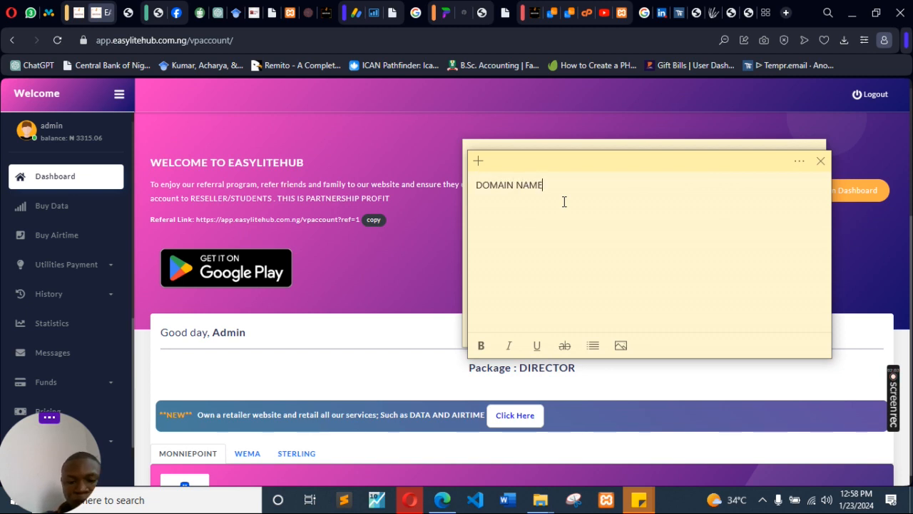
{"action": "type", "text": "HOSTI"}
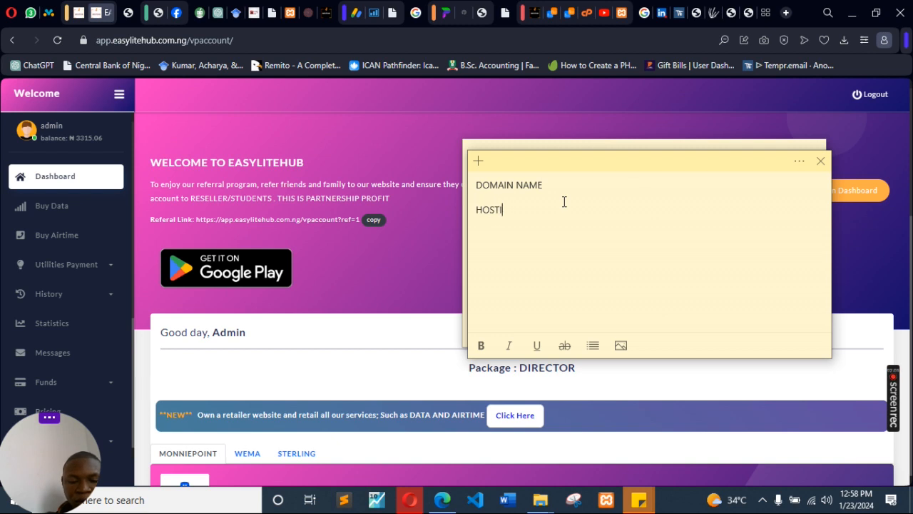
{"action": "type", "text": "NG ACCOUNT"}
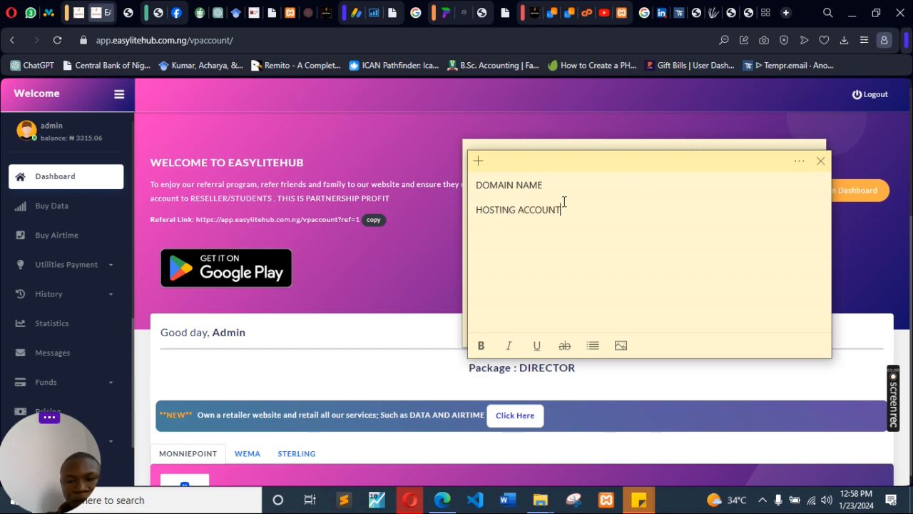
{"action": "key", "text": "Enter"}
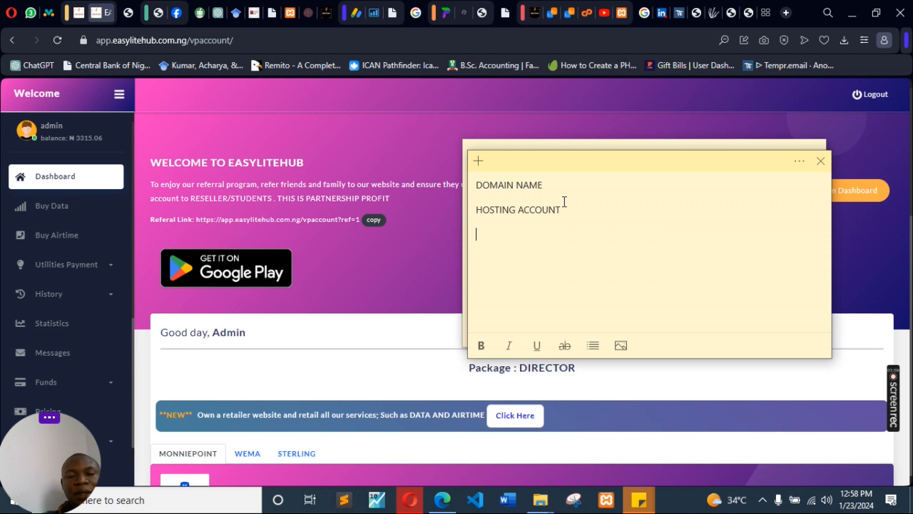
{"action": "type", "text": "SCRIPT"}
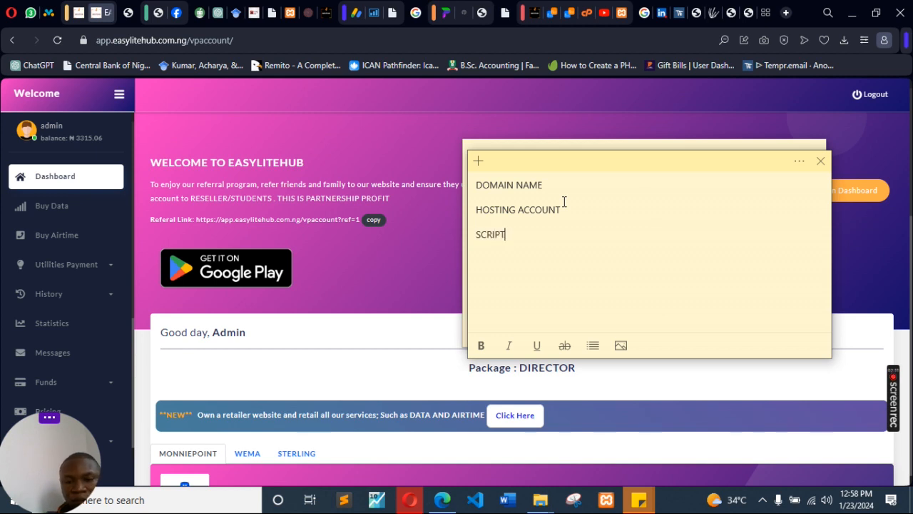
{"action": "type", "text": "- PA"}
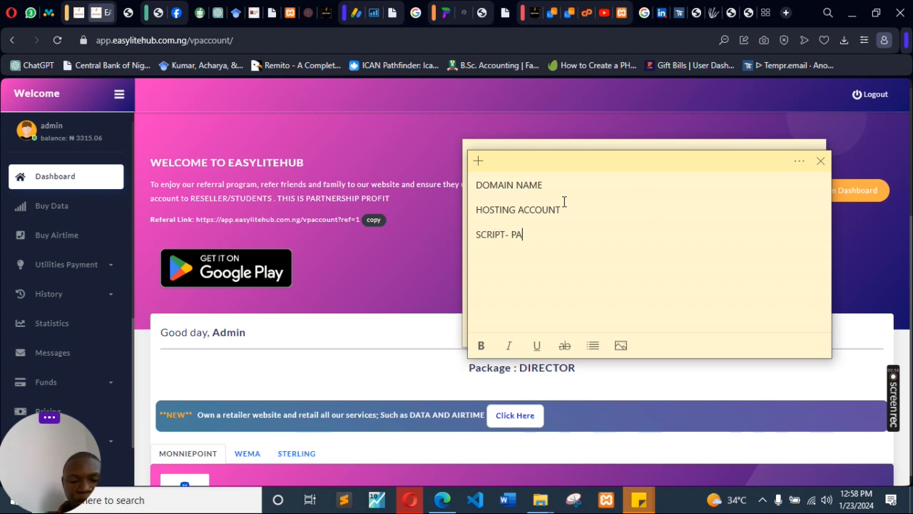
{"action": "type", "text": "YGURU"}
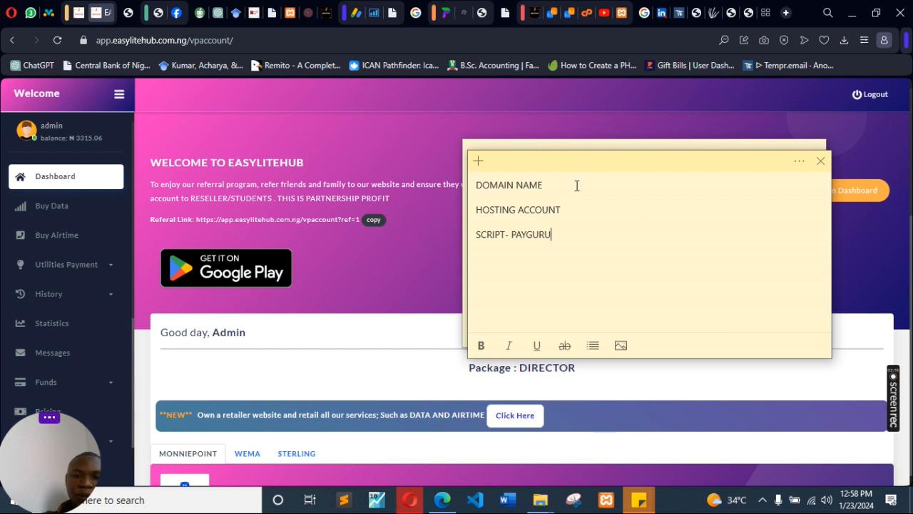
{"action": "key", "text": "enter"}
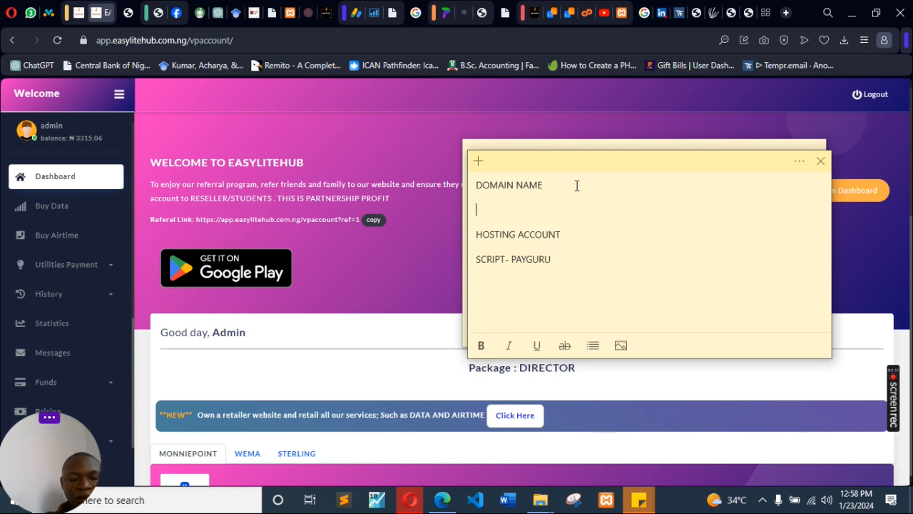
{"action": "type", "text": "www.ea"}
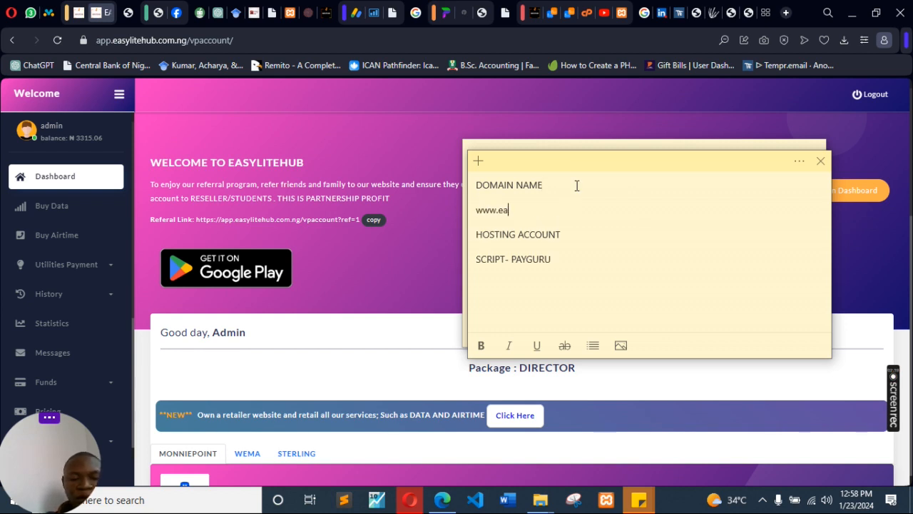
{"action": "type", "text": "sylitehub.co"}
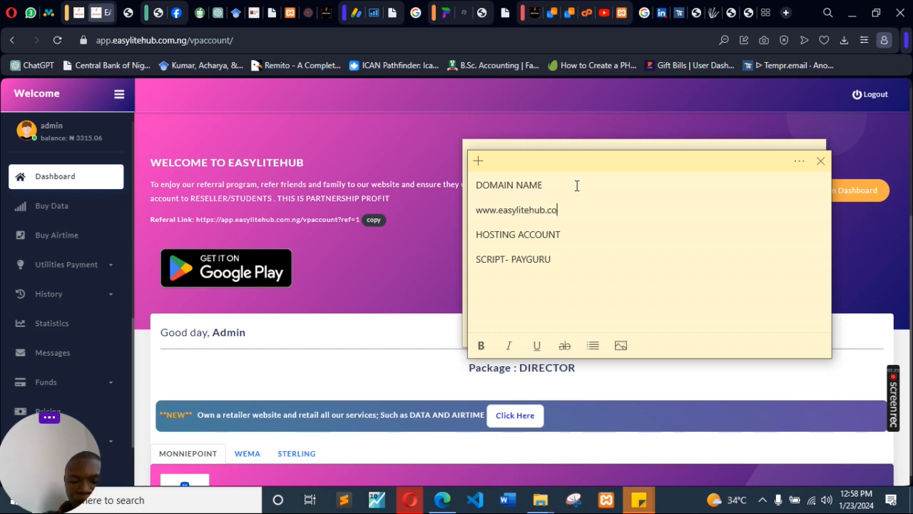
{"action": "type", "text": "m.ng"}
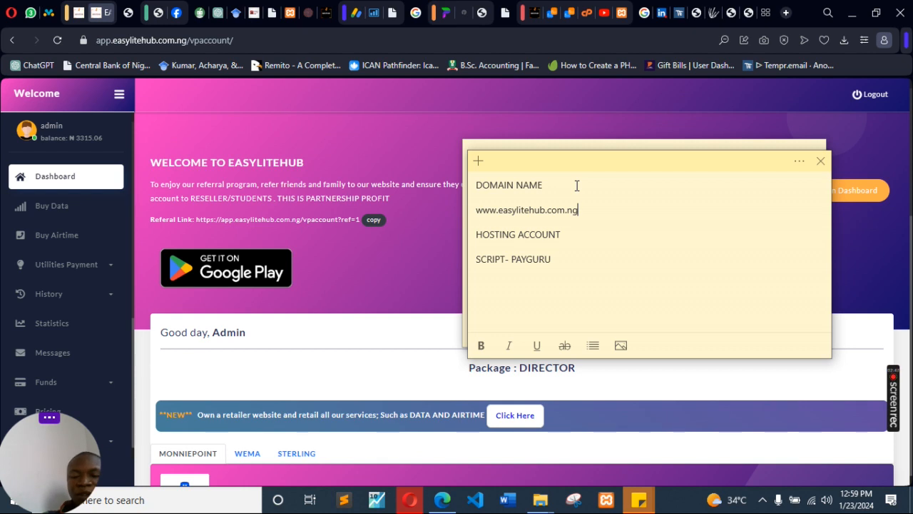
- Add adevansub.com on a new line and start typing the next domain
{"action": "key", "text": "enter"}
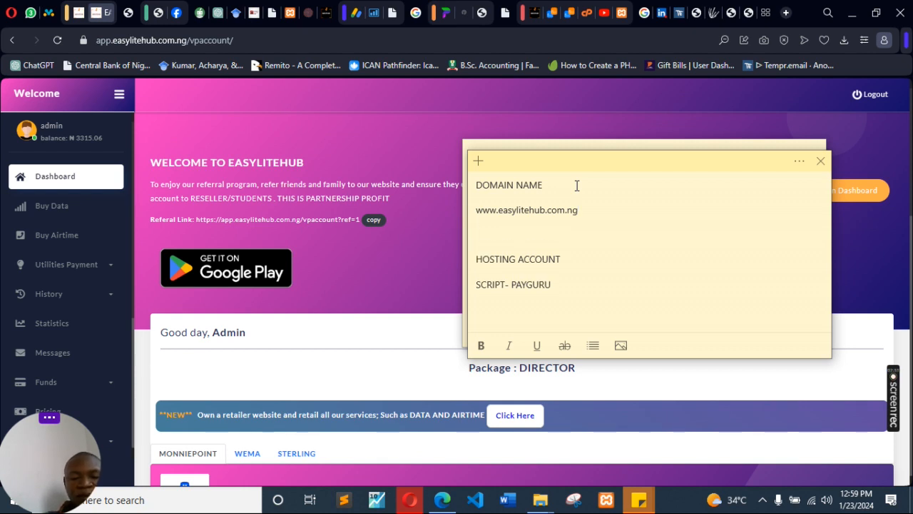
{"action": "type", "text": "ade"}
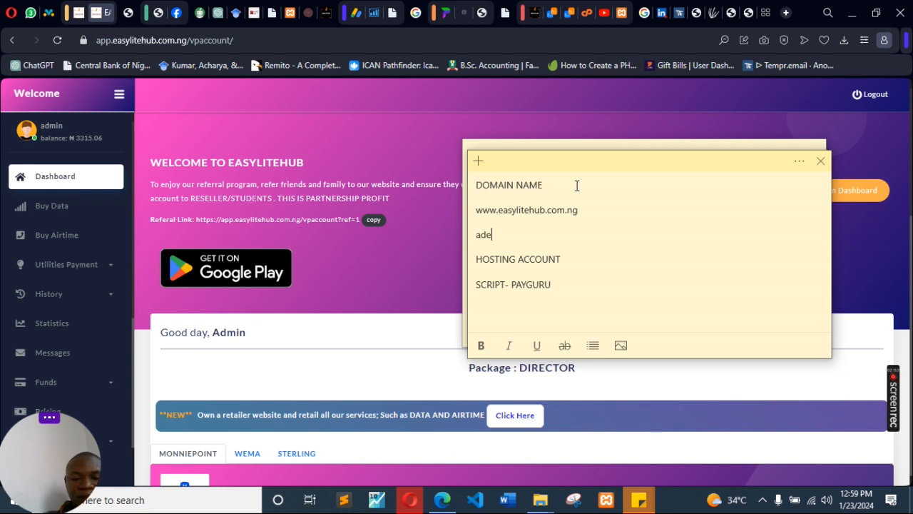
{"action": "type", "text": "vans"}
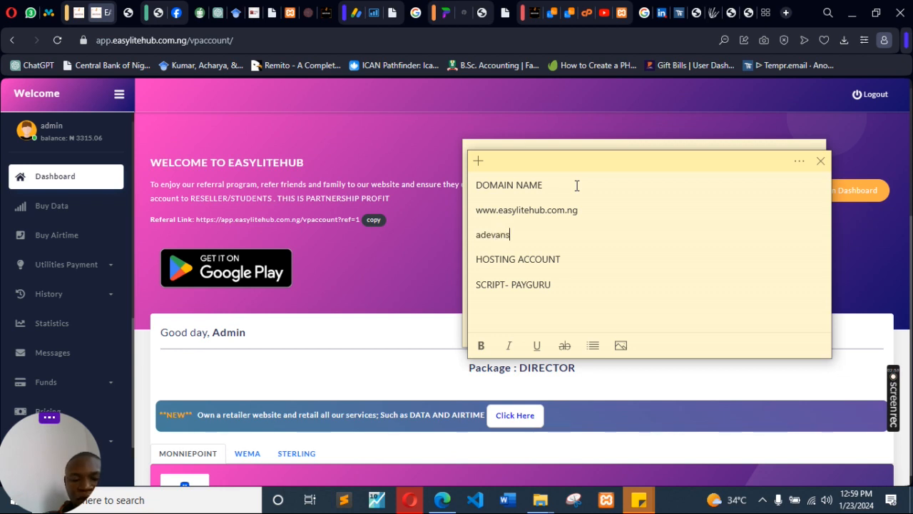
{"action": "type", "text": "sub.com"}
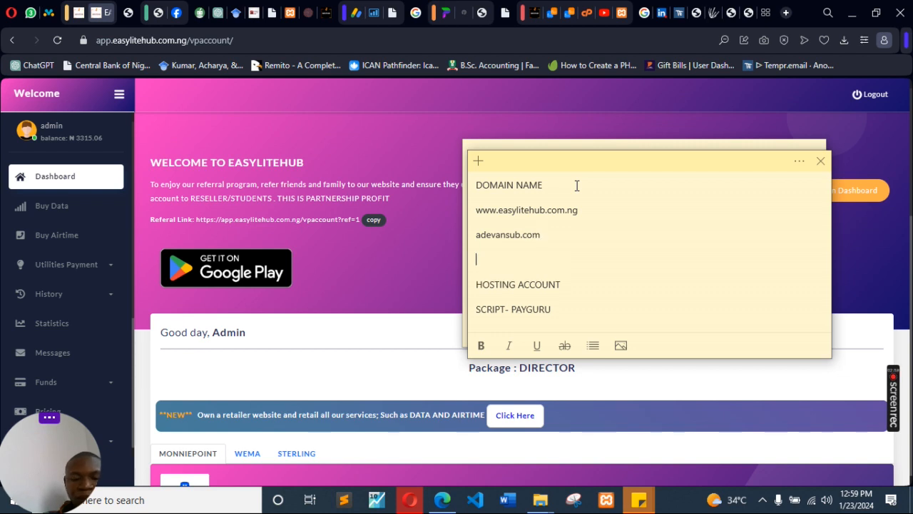
{"action": "type", "text": "datani"}
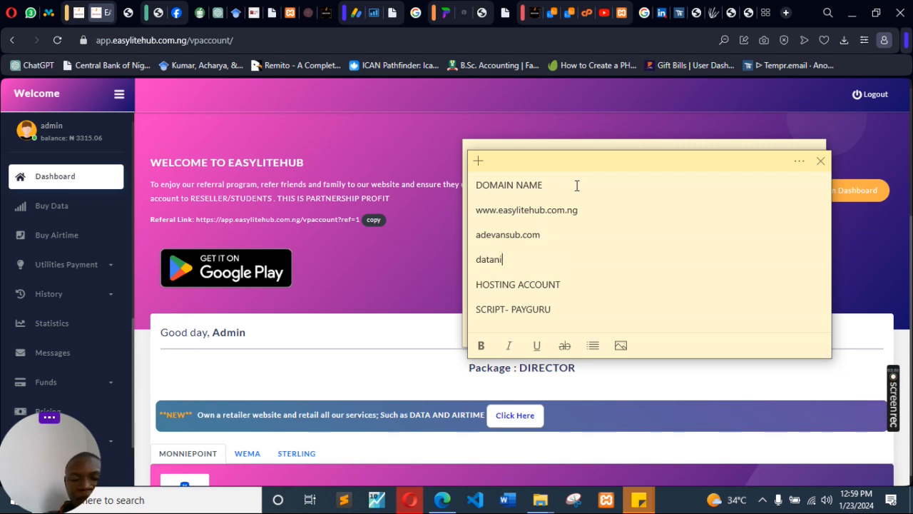
{"action": "key", "text": "Backspace"}
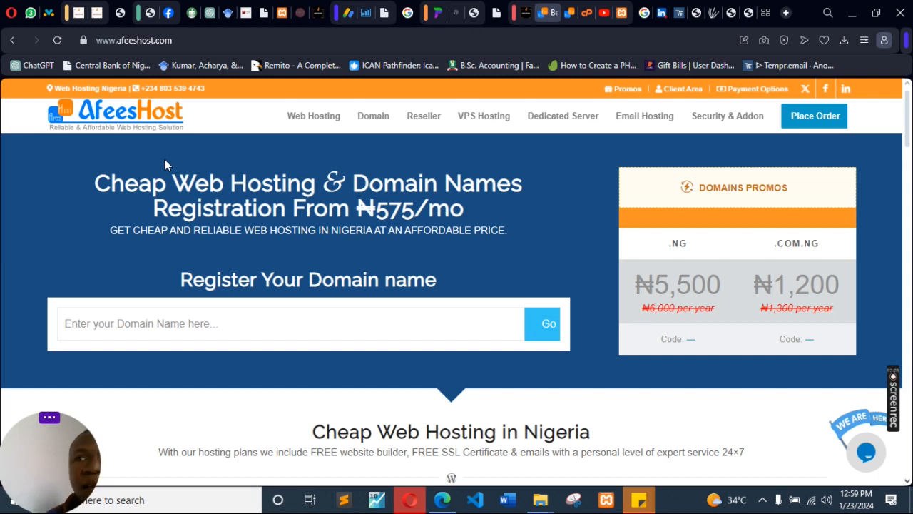
{"action": "mouse_move", "coordinate": [132, 384]}
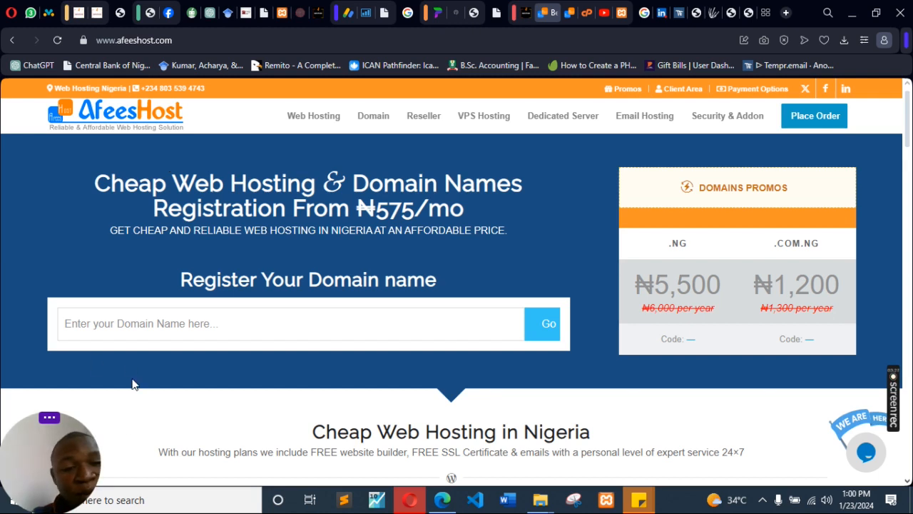
- Search AfeesHost for datanaija.com.ng and find it unavailable
{"action": "scroll", "scroll_direction": "down", "scroll_amount": 3}
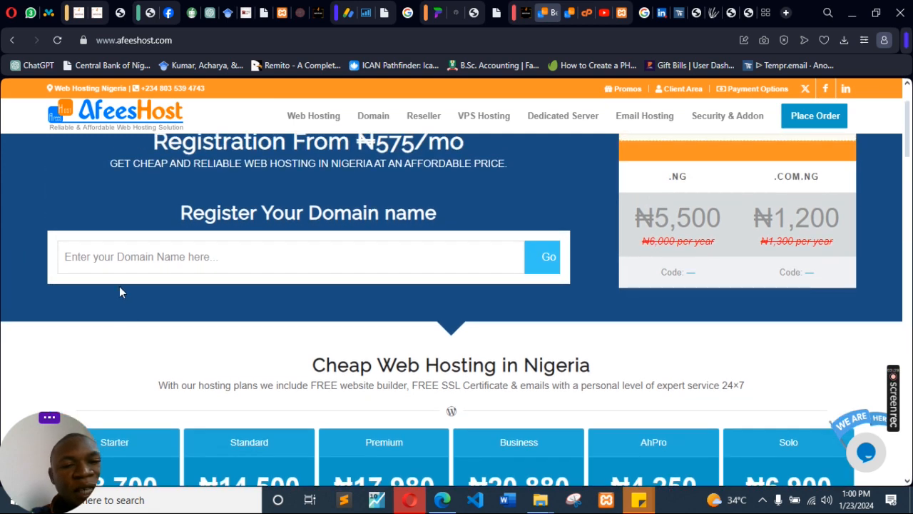
{"action": "type", "text": "datanaija.com.ng"}
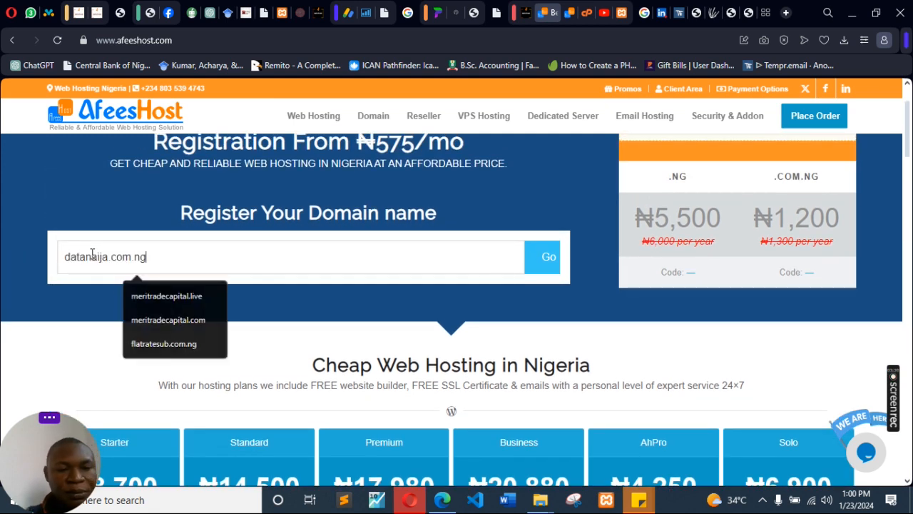
{"action": "left_click", "coordinate": [542, 256]}
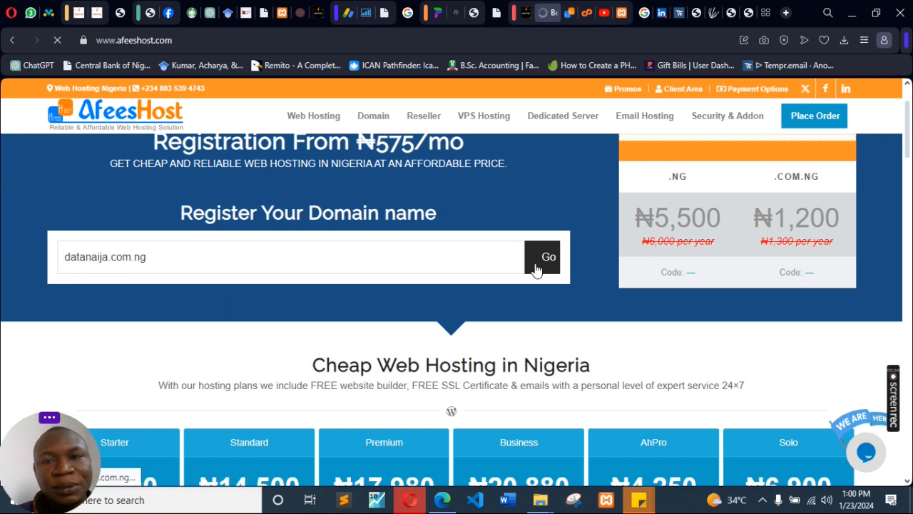
{"action": "left_click", "coordinate": [542, 257]}
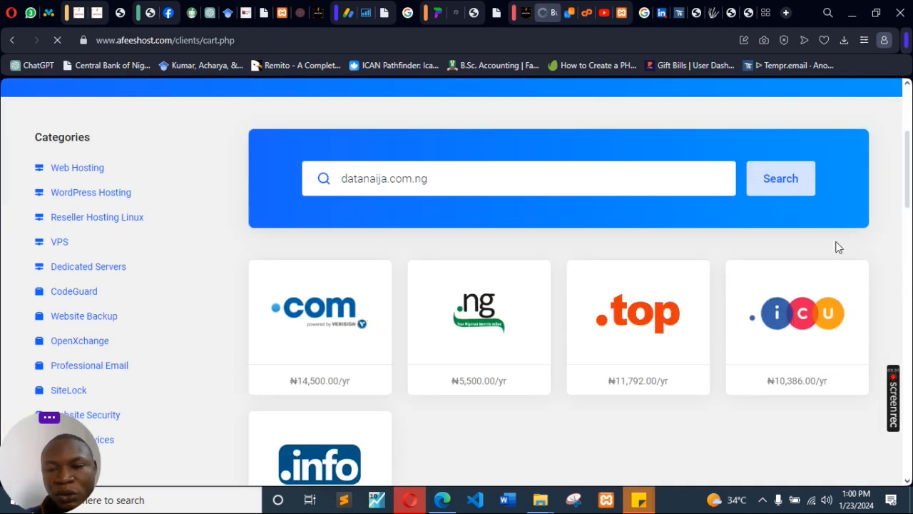
- Search datanaijax.com.ng, add it to the cart at ₦1,200 and continue
{"action": "left_click", "coordinate": [780, 179]}
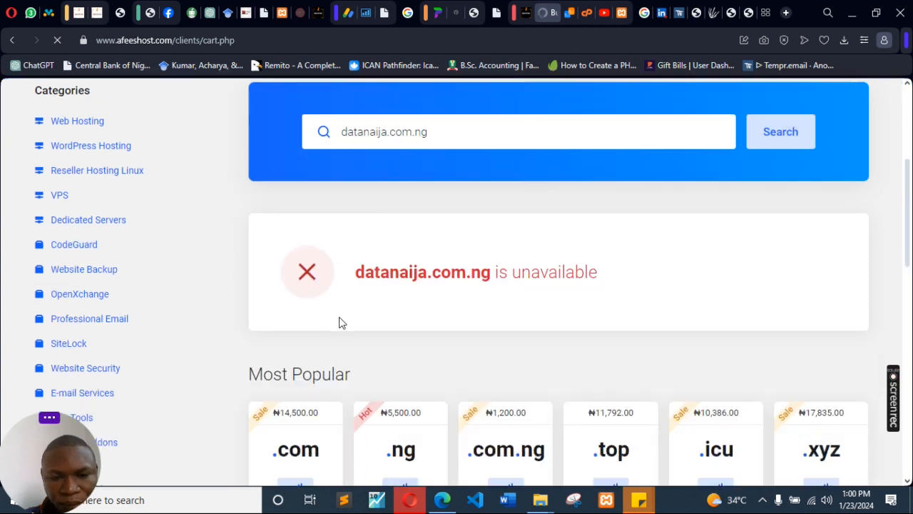
{"action": "scroll", "scroll_direction": "down", "scroll_amount": 3}
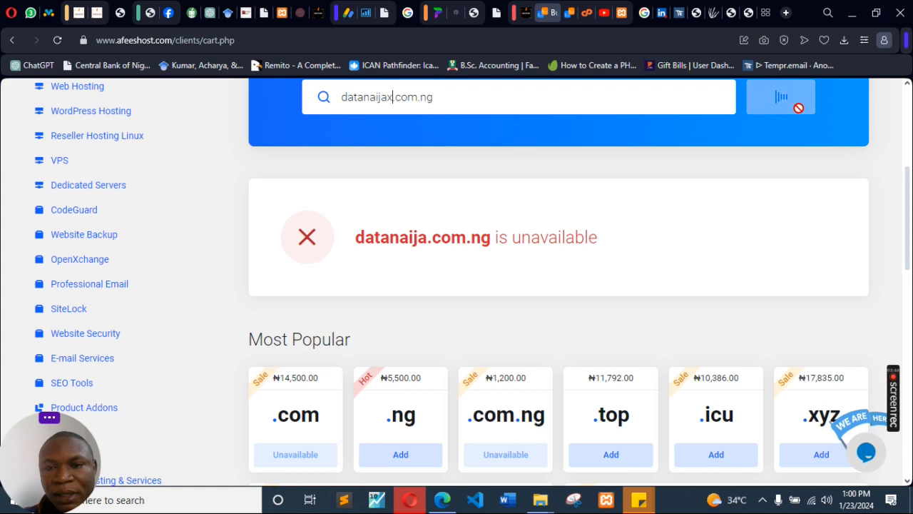
{"action": "left_click", "coordinate": [781, 97]}
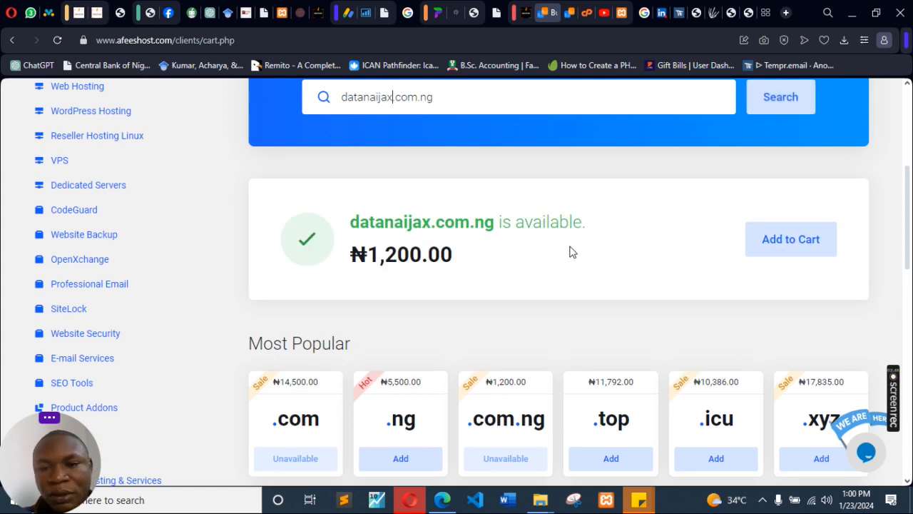
{"action": "left_click", "coordinate": [791, 239]}
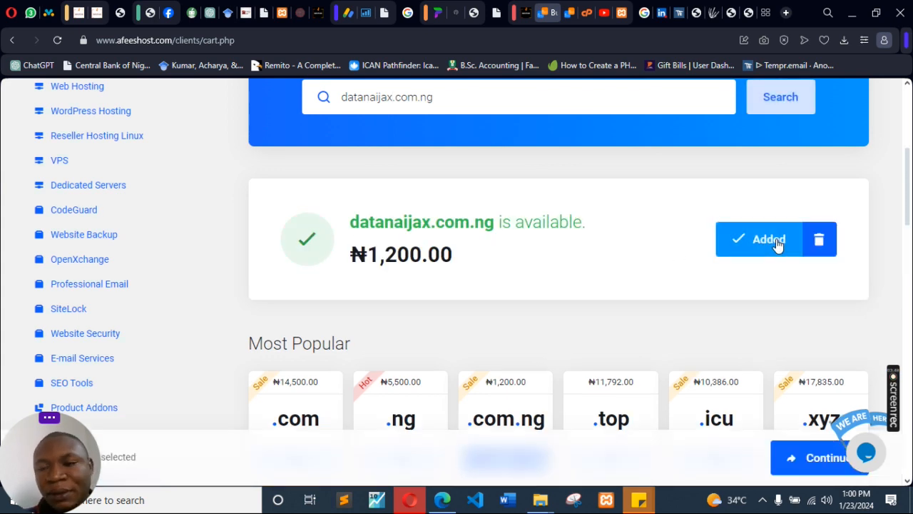
{"action": "left_click", "coordinate": [819, 457]}
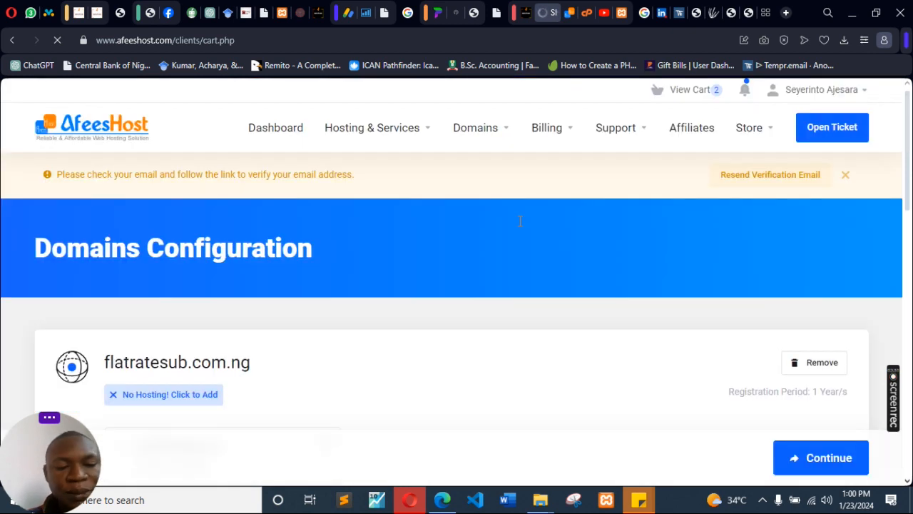
- Try adding hosting to flatratesub.com.ng, then go back
{"action": "scroll", "scroll_direction": "down", "scroll_amount": 3}
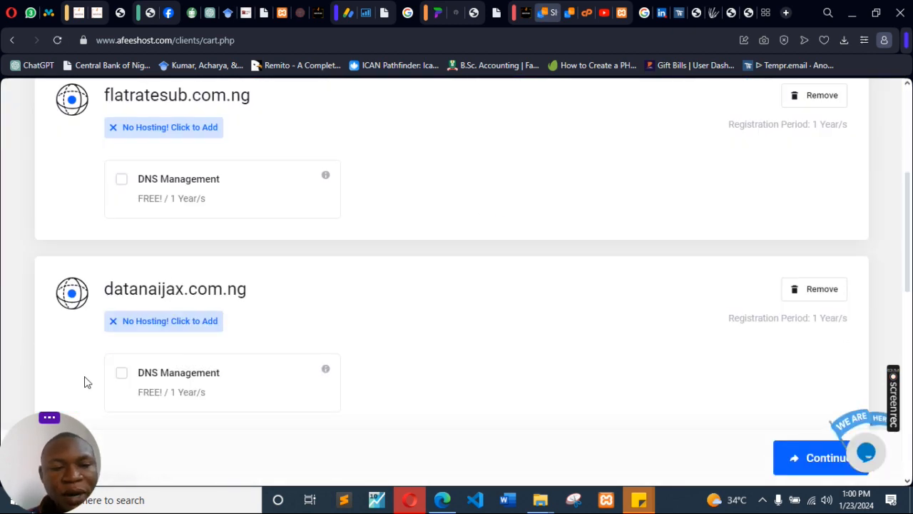
{"action": "left_click", "coordinate": [163, 127]}
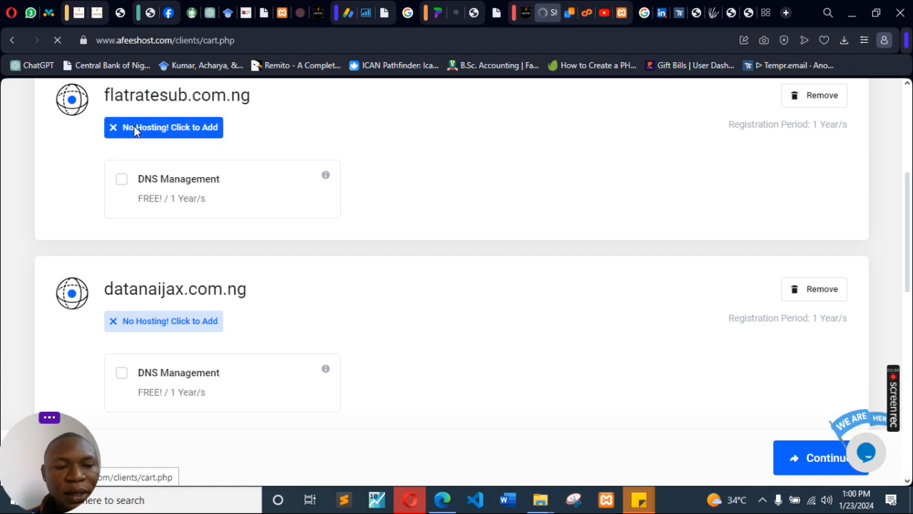
{"action": "left_click", "coordinate": [163, 127]}
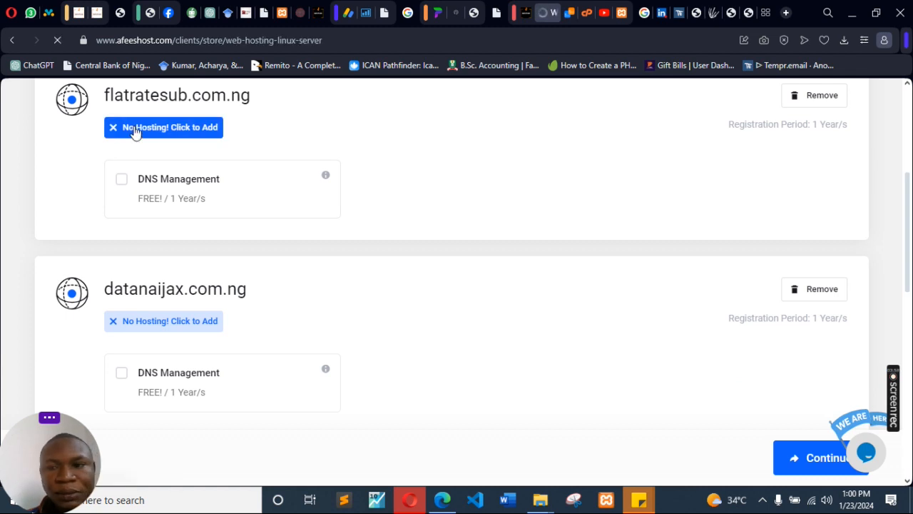
{"action": "left_click", "coordinate": [12, 40]}
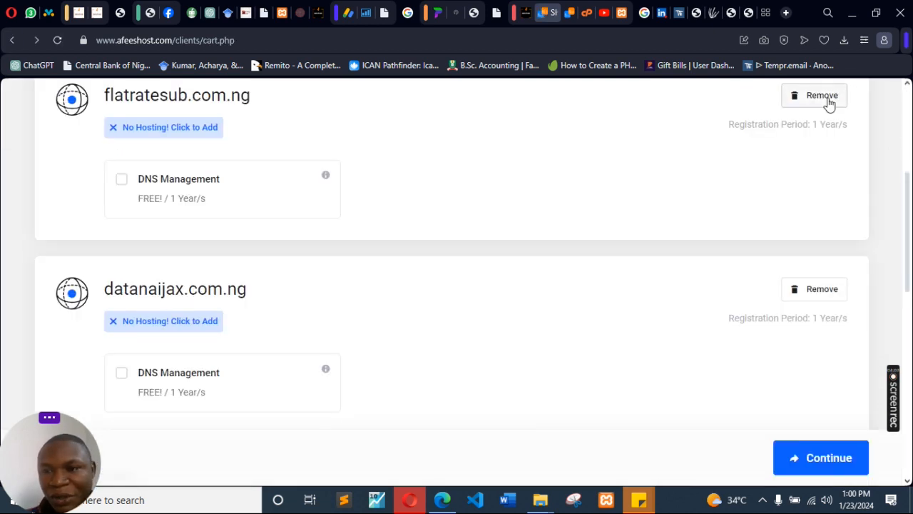
- Remove flatratesub.com.ng from the cart and confirm the removal
{"action": "left_click", "coordinate": [822, 95]}
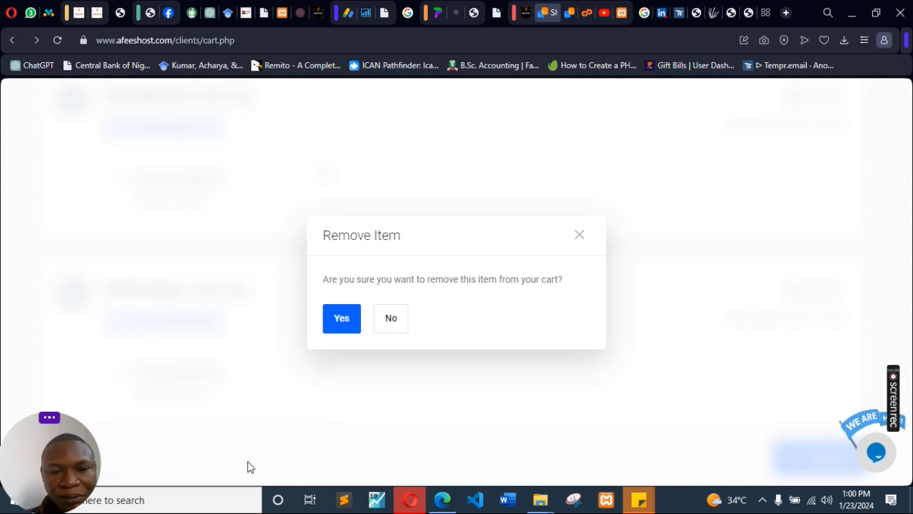
{"action": "left_click", "coordinate": [341, 318]}
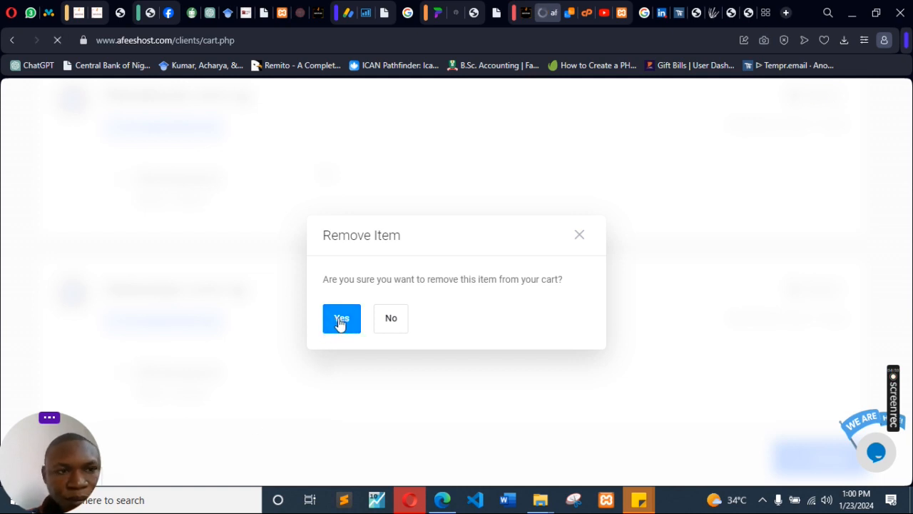
{"action": "left_click", "coordinate": [341, 319]}
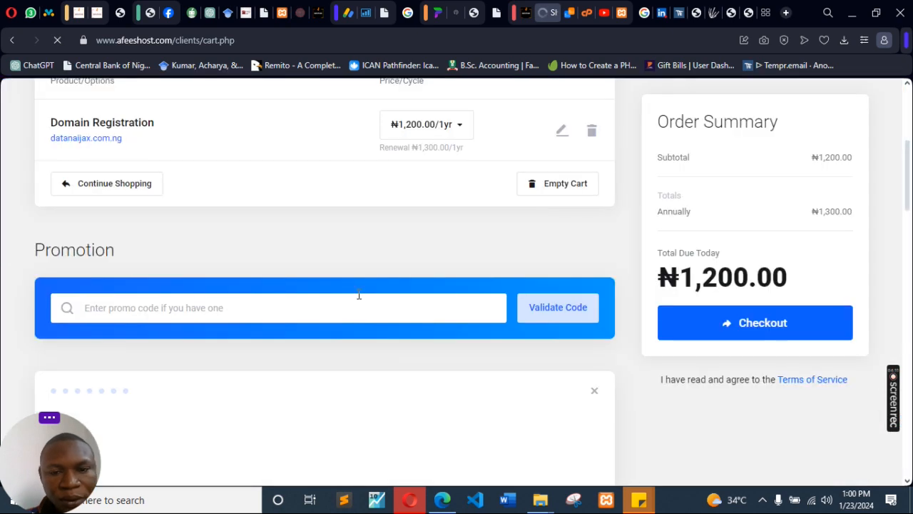
{"action": "scroll", "scroll_direction": "up", "scroll_amount": 3}
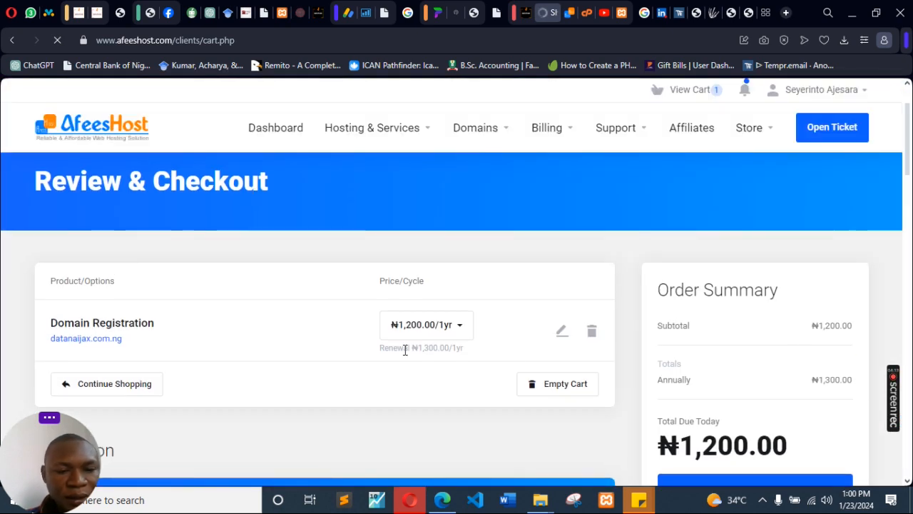
{"action": "scroll", "scroll_direction": "down", "scroll_amount": 3}
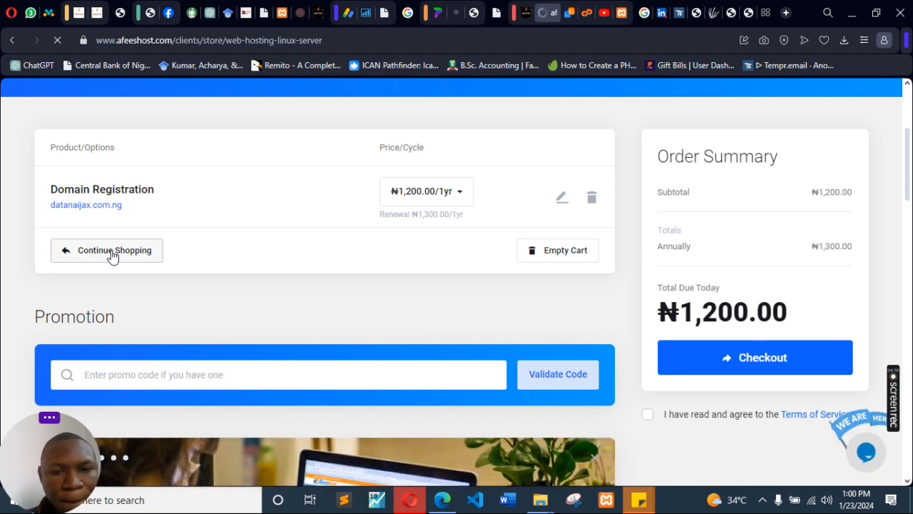
- Order Starter (5GB) Linux hosting for datanaijax.com.ng with monthly billing at ₦750
{"action": "left_click", "coordinate": [114, 249]}
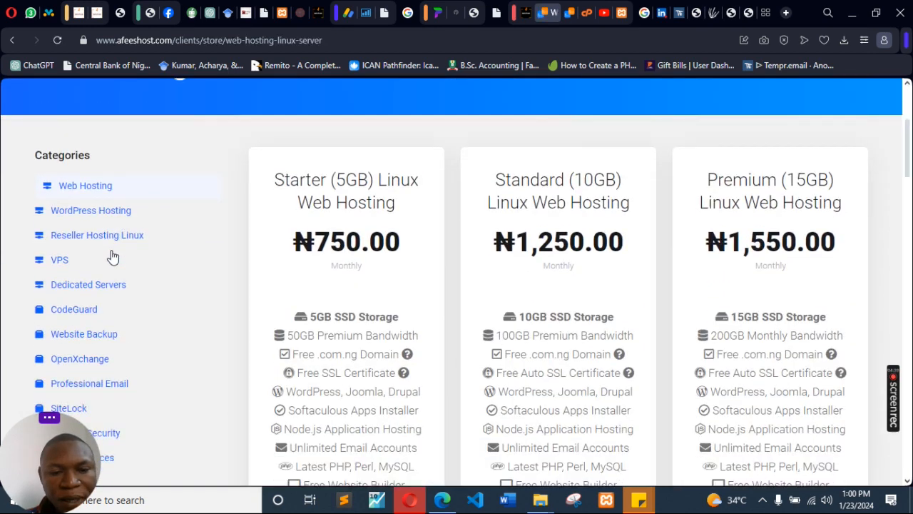
{"action": "scroll", "scroll_direction": "down", "scroll_amount": 3}
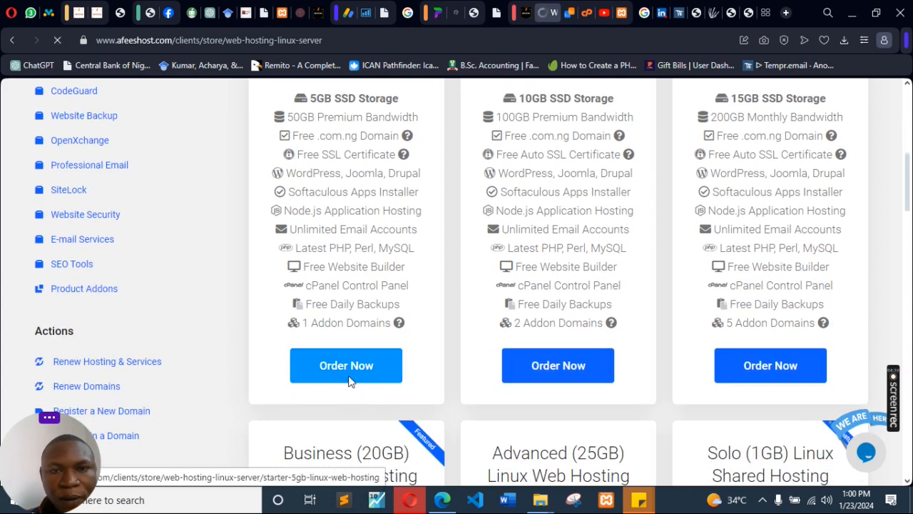
{"action": "left_click", "coordinate": [346, 365]}
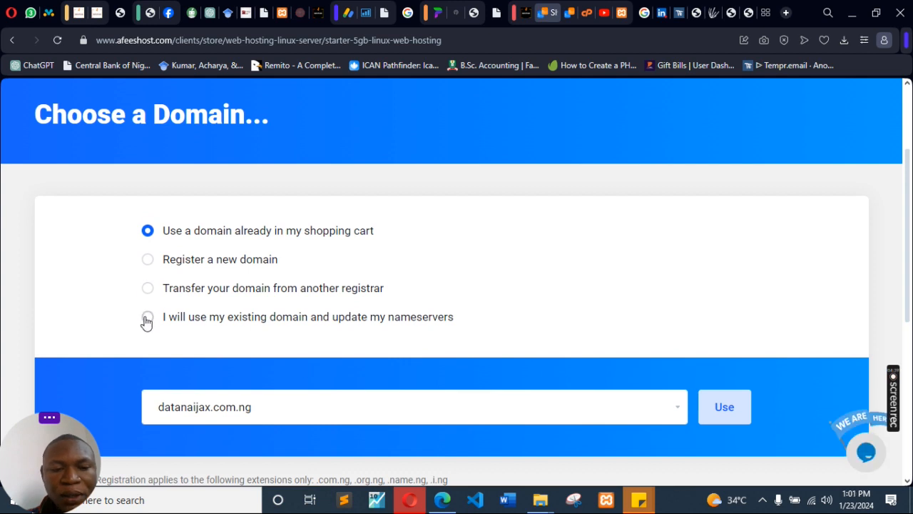
{"action": "scroll", "scroll_direction": "down", "scroll_amount": 3}
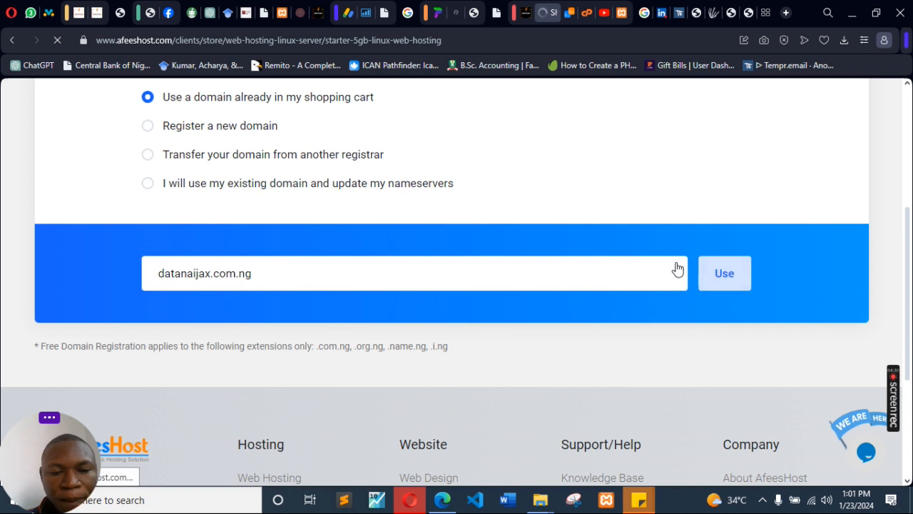
{"action": "left_click", "coordinate": [724, 273]}
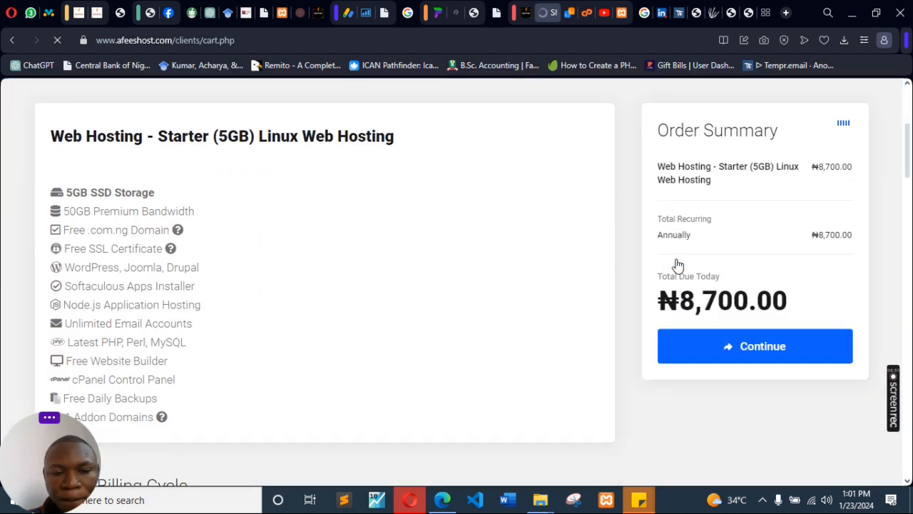
{"action": "scroll", "scroll_direction": "down", "scroll_amount": 3}
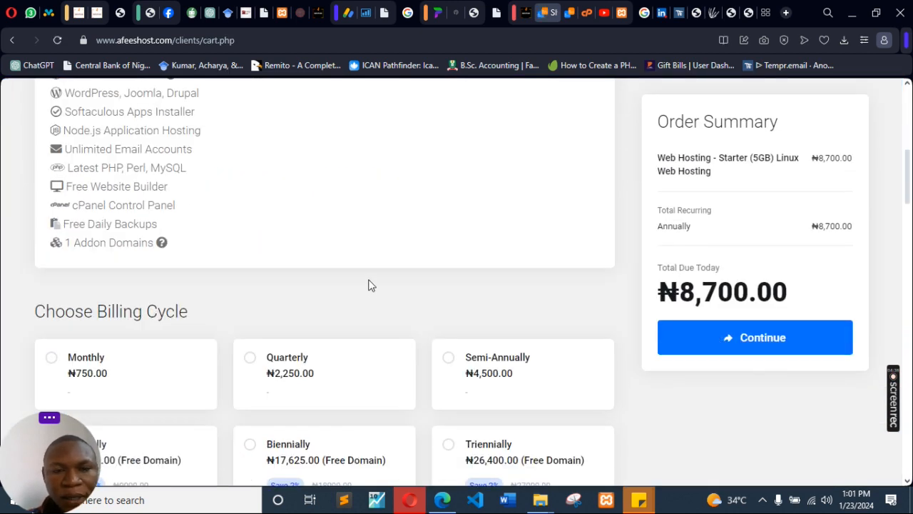
{"action": "scroll", "scroll_direction": "down", "scroll_amount": 3}
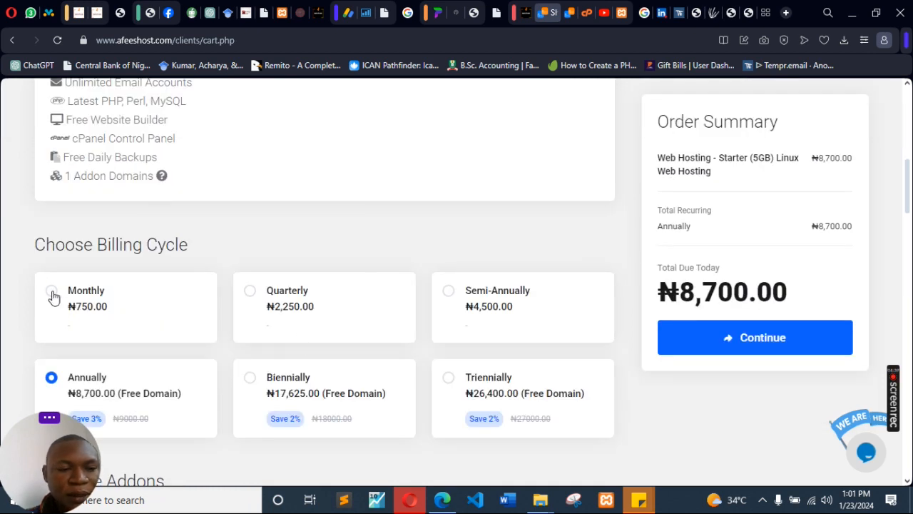
{"action": "left_click", "coordinate": [51, 291]}
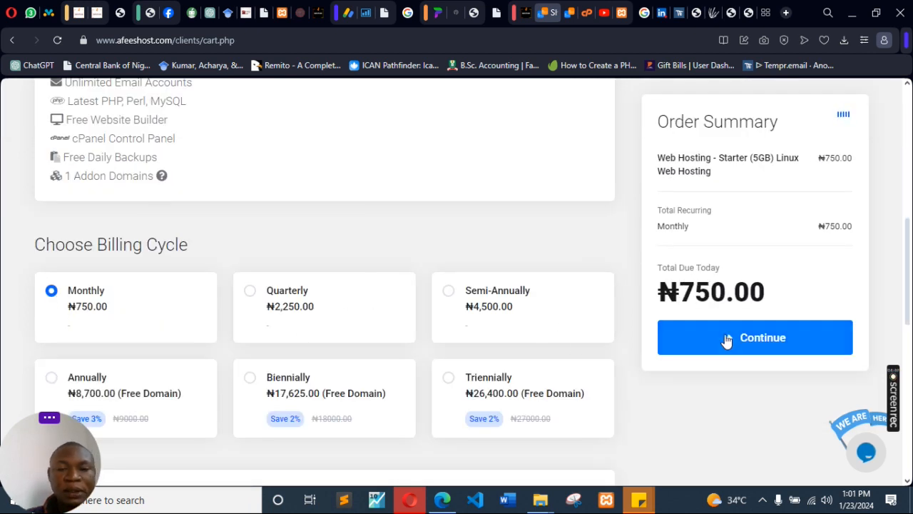
{"action": "left_click", "coordinate": [755, 337]}
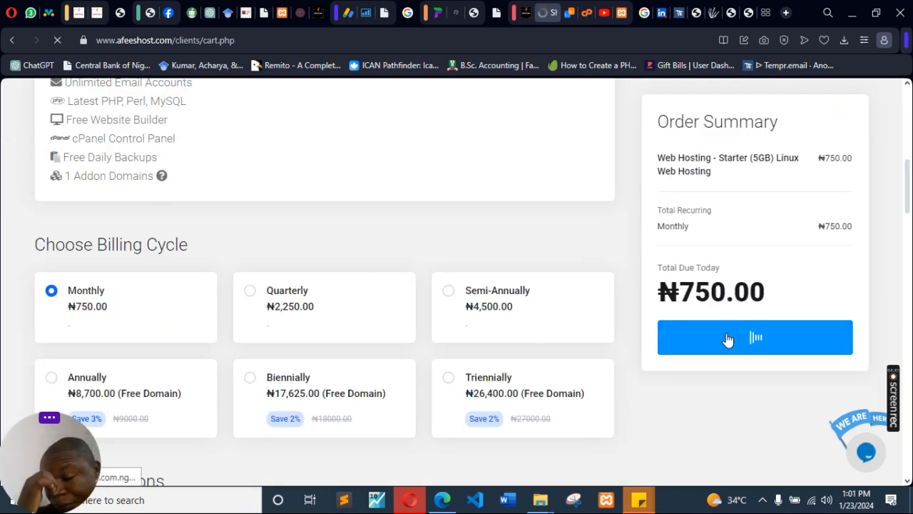
- Continue past domain configuration and review, then open checkout showing the ₦1,950 total
{"action": "left_click", "coordinate": [755, 337]}
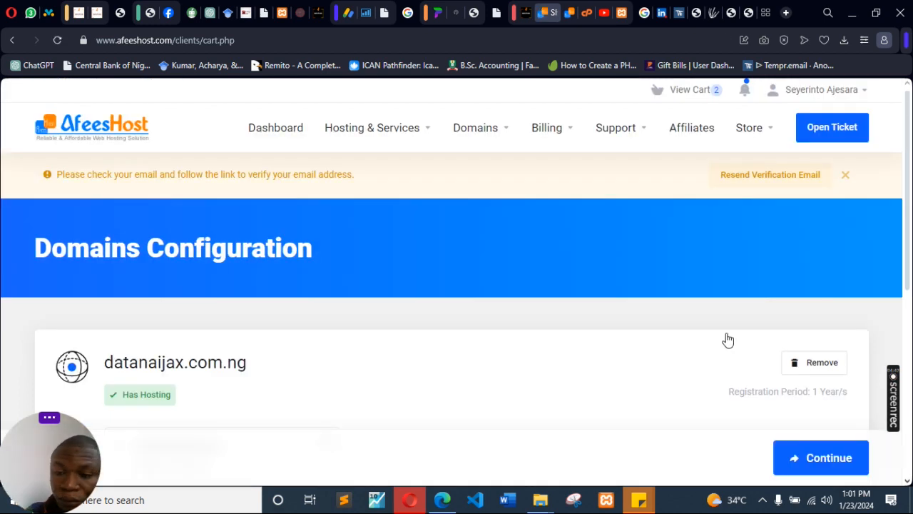
{"action": "scroll", "scroll_direction": "down", "scroll_amount": 3}
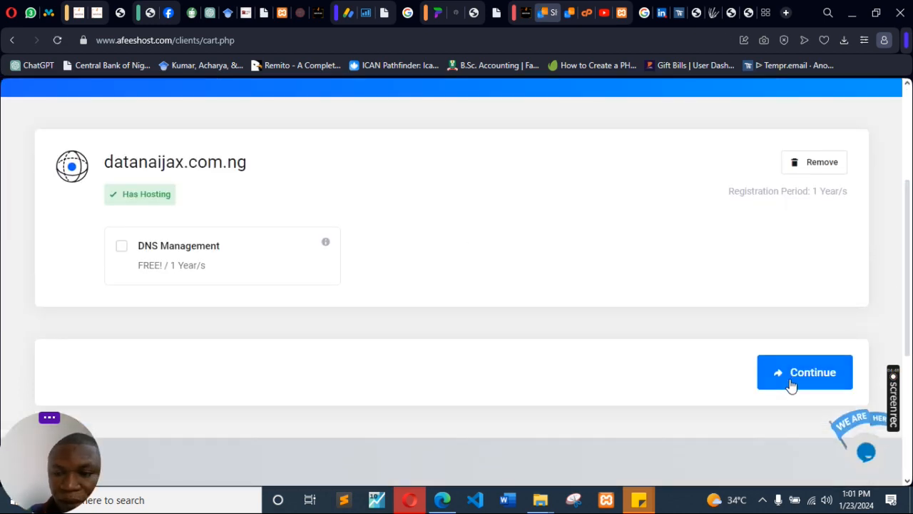
{"action": "left_click", "coordinate": [805, 372]}
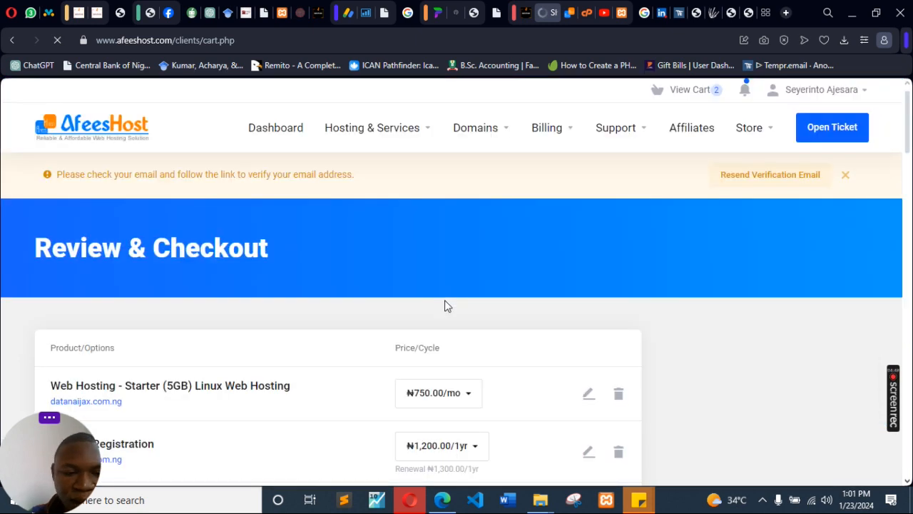
{"action": "scroll", "scroll_direction": "down", "scroll_amount": 3}
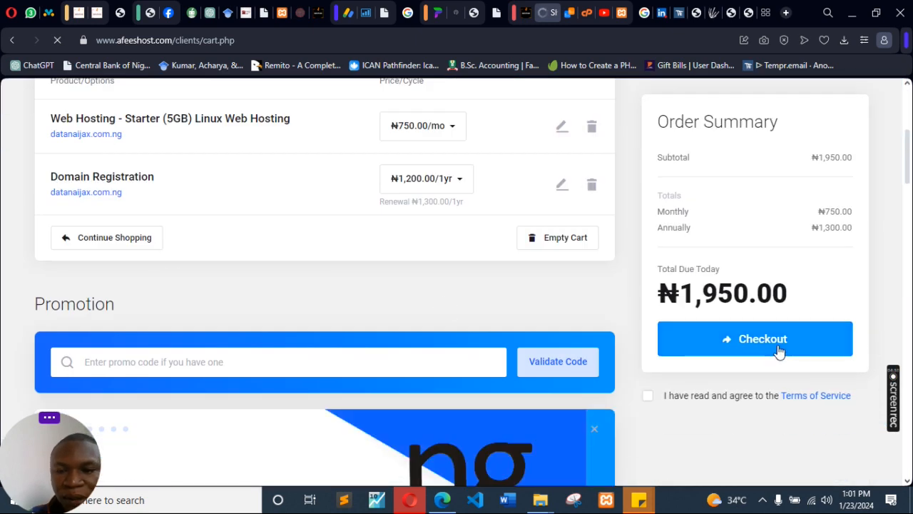
{"action": "left_click", "coordinate": [755, 339]}
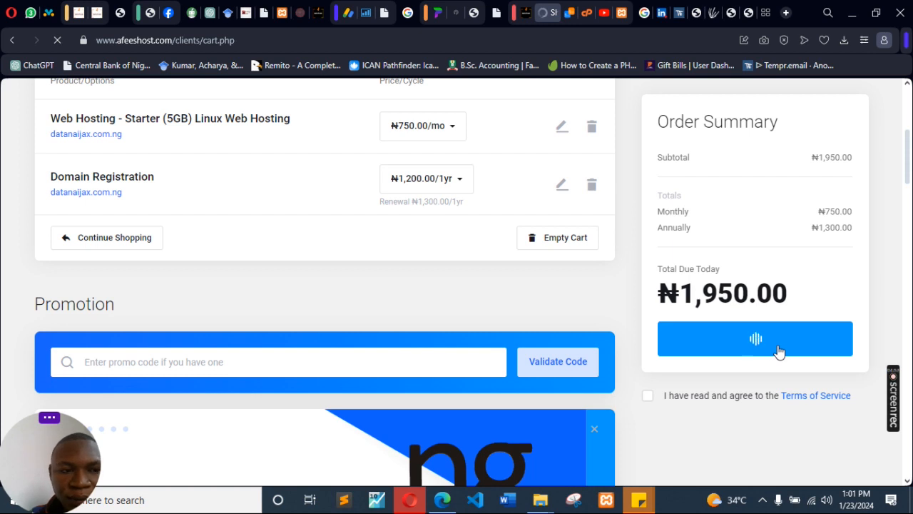
{"action": "left_click", "coordinate": [755, 338]}
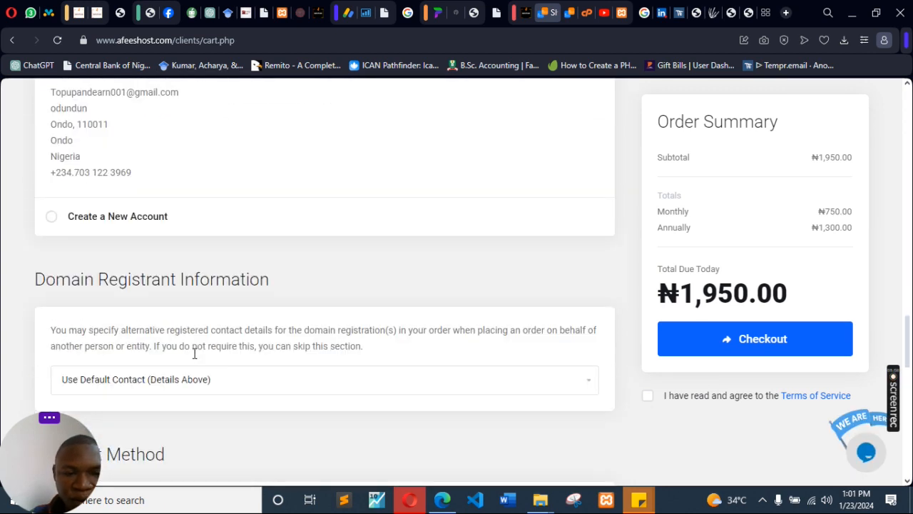
{"action": "scroll", "scroll_direction": "down", "scroll_amount": 3}
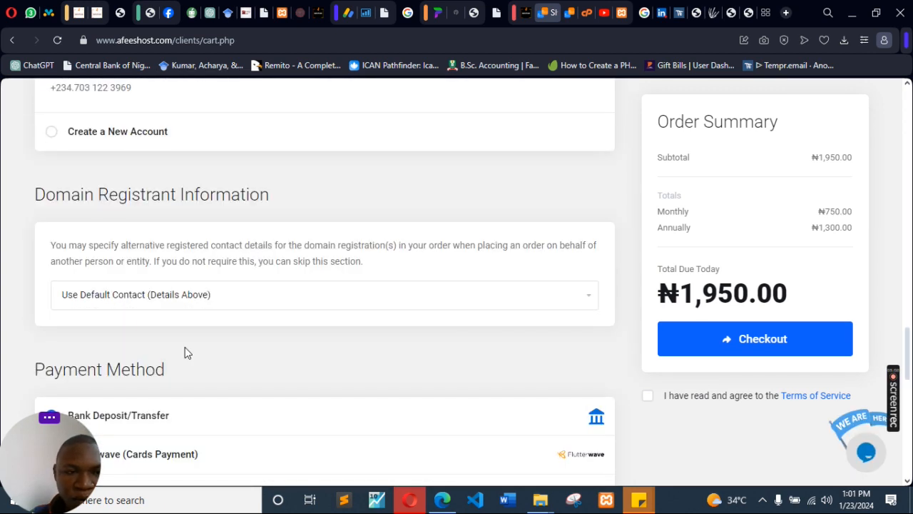